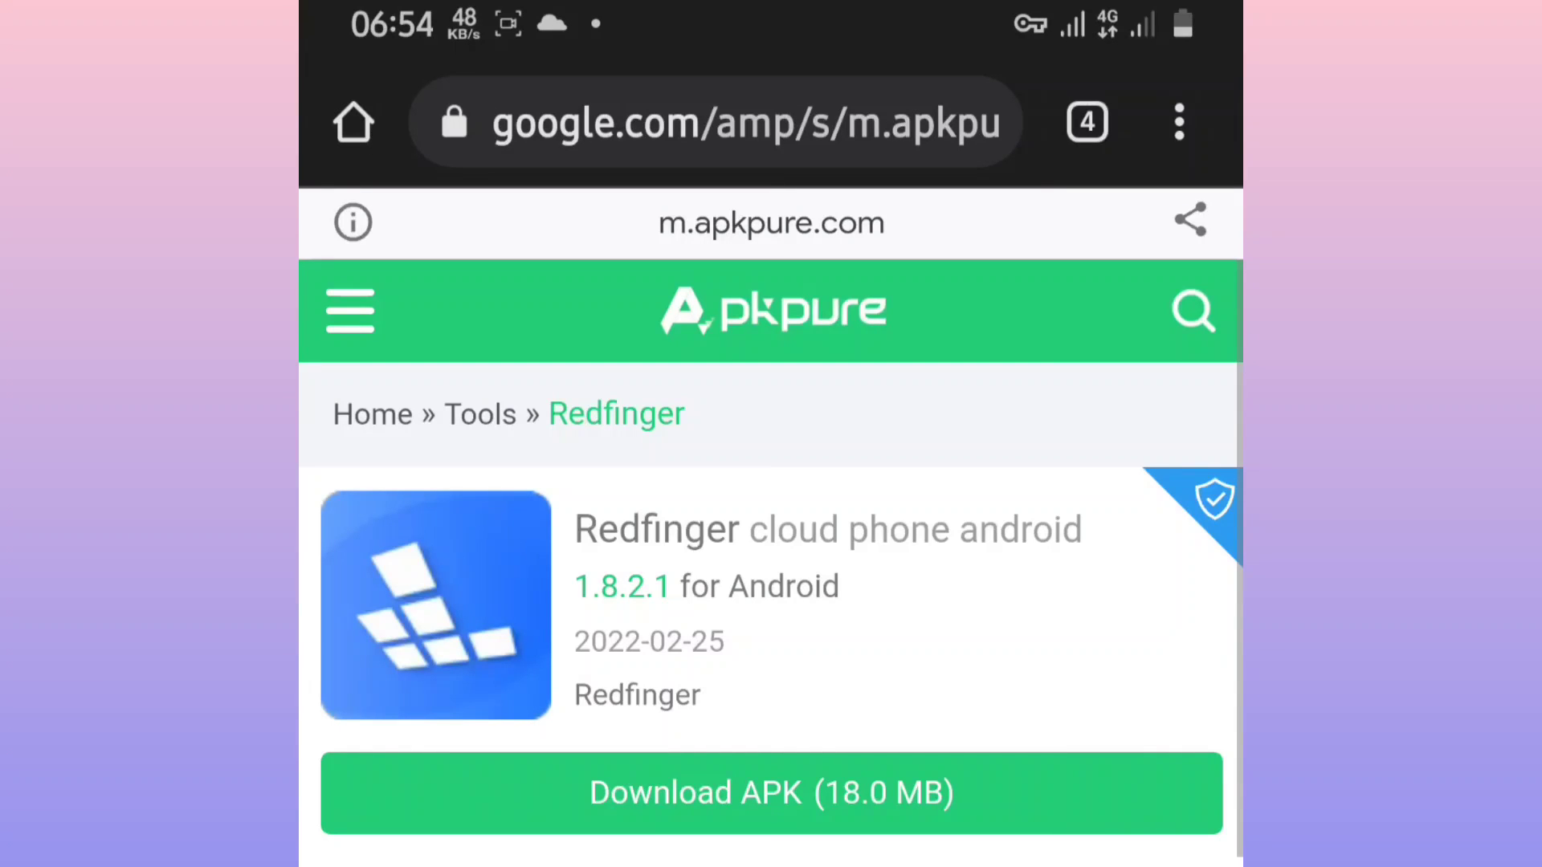
Download the Redfinger APK (18.0 MB) from the APKPure page and wait for the download to finish
{"action": "left_click", "coordinate": [771, 792]}
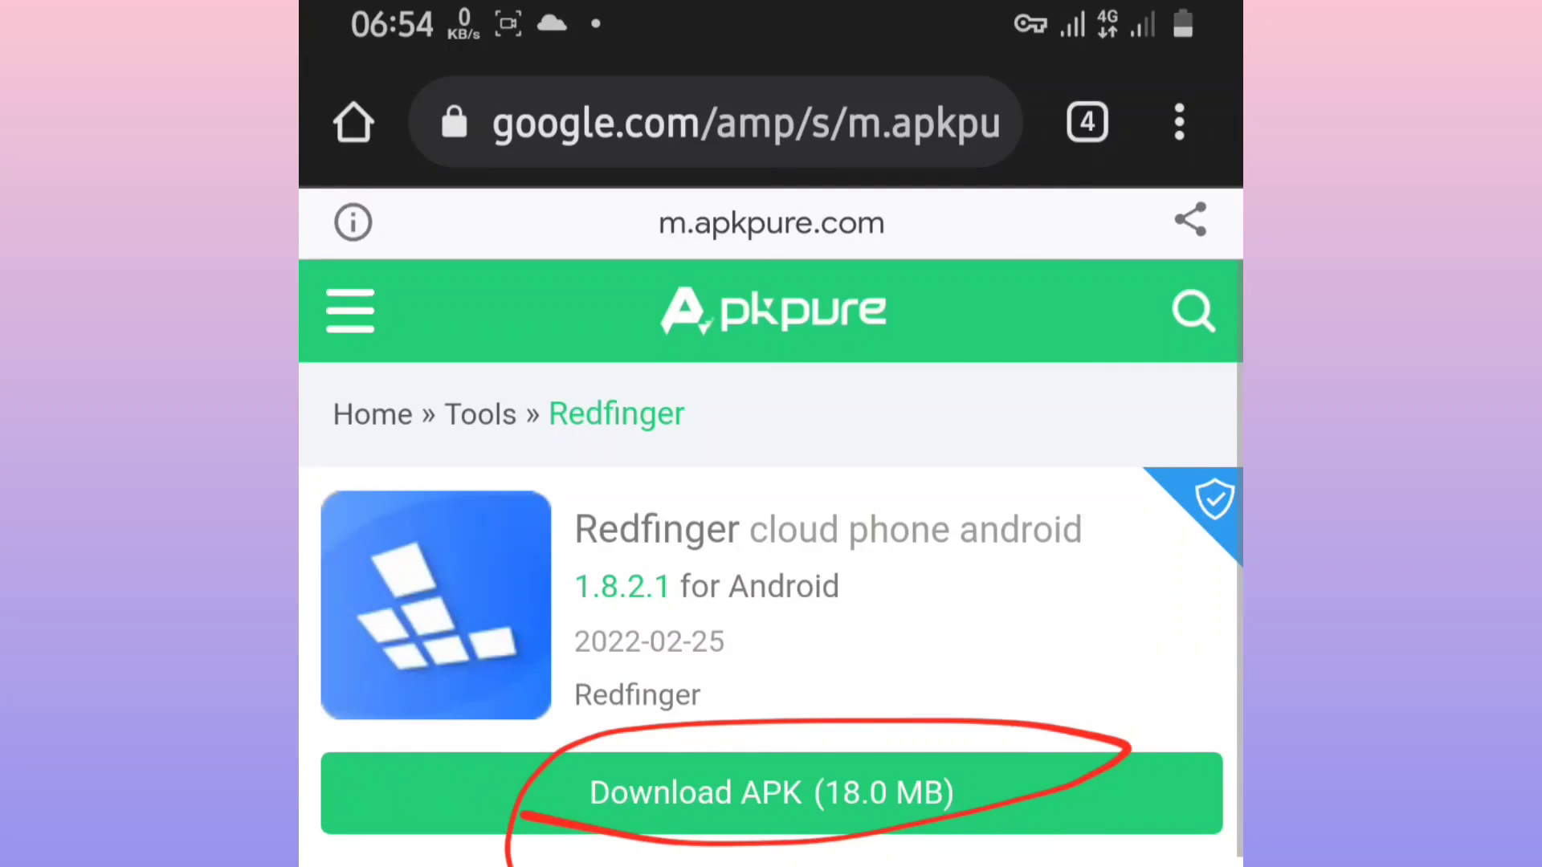
{"action": "left_click", "coordinate": [769, 792]}
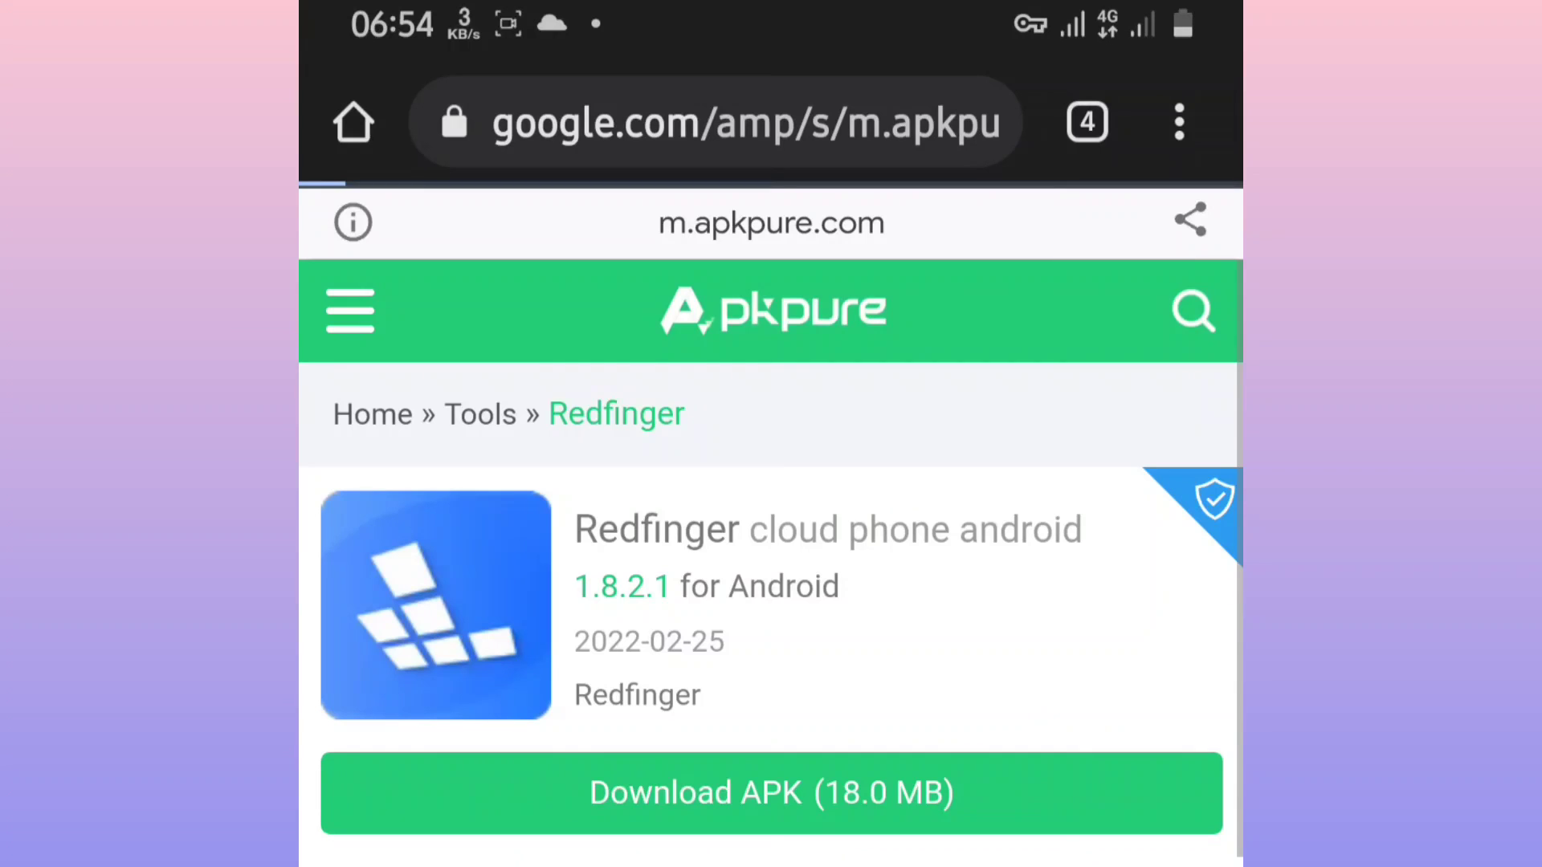
{"action": "left_click", "coordinate": [769, 792]}
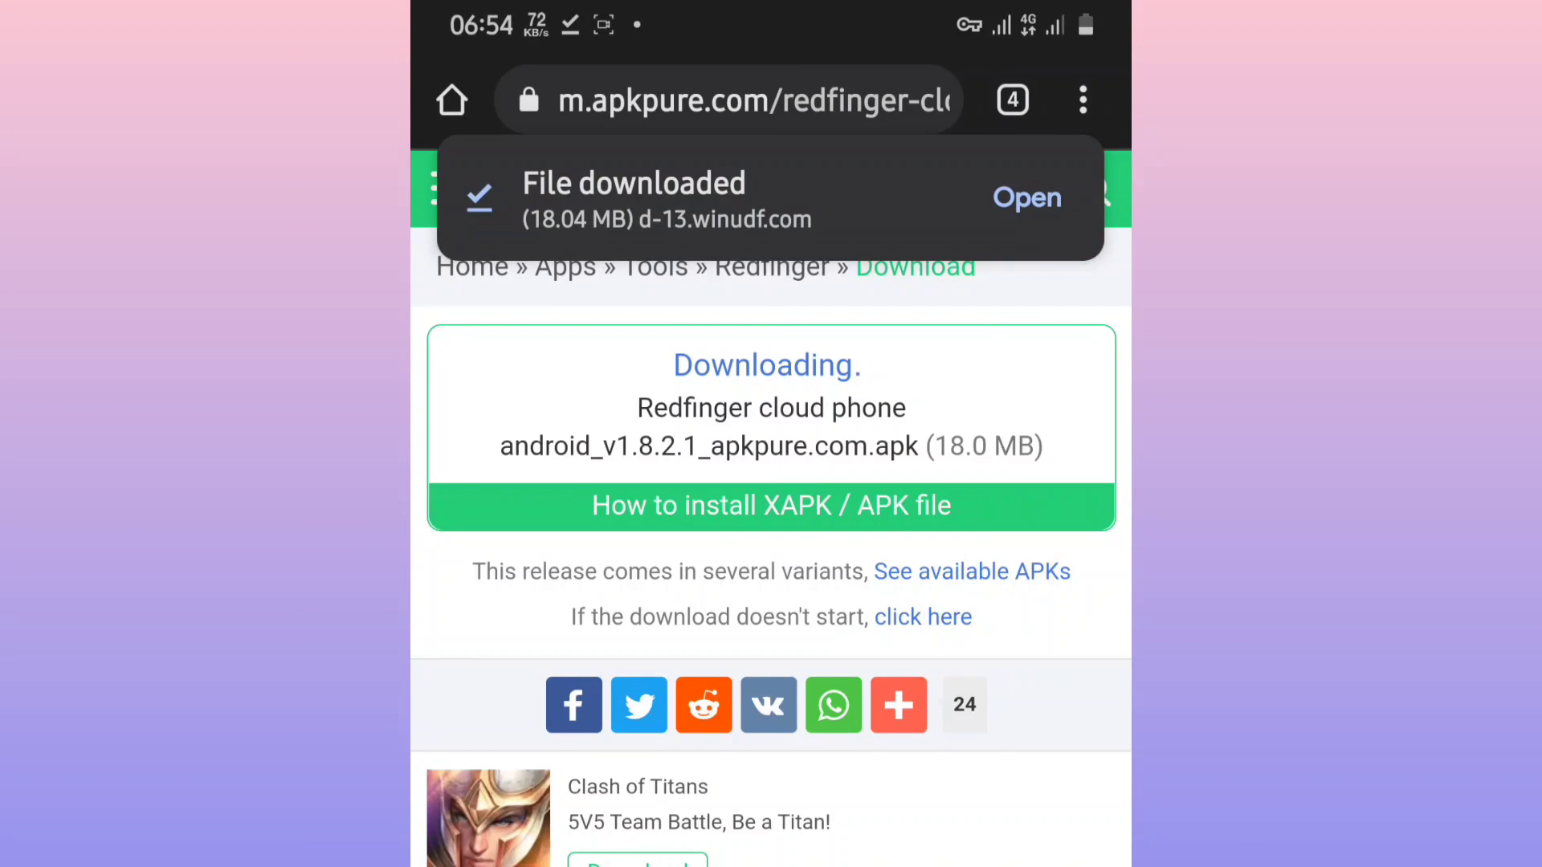
{"action": "left_click", "coordinate": [1026, 197]}
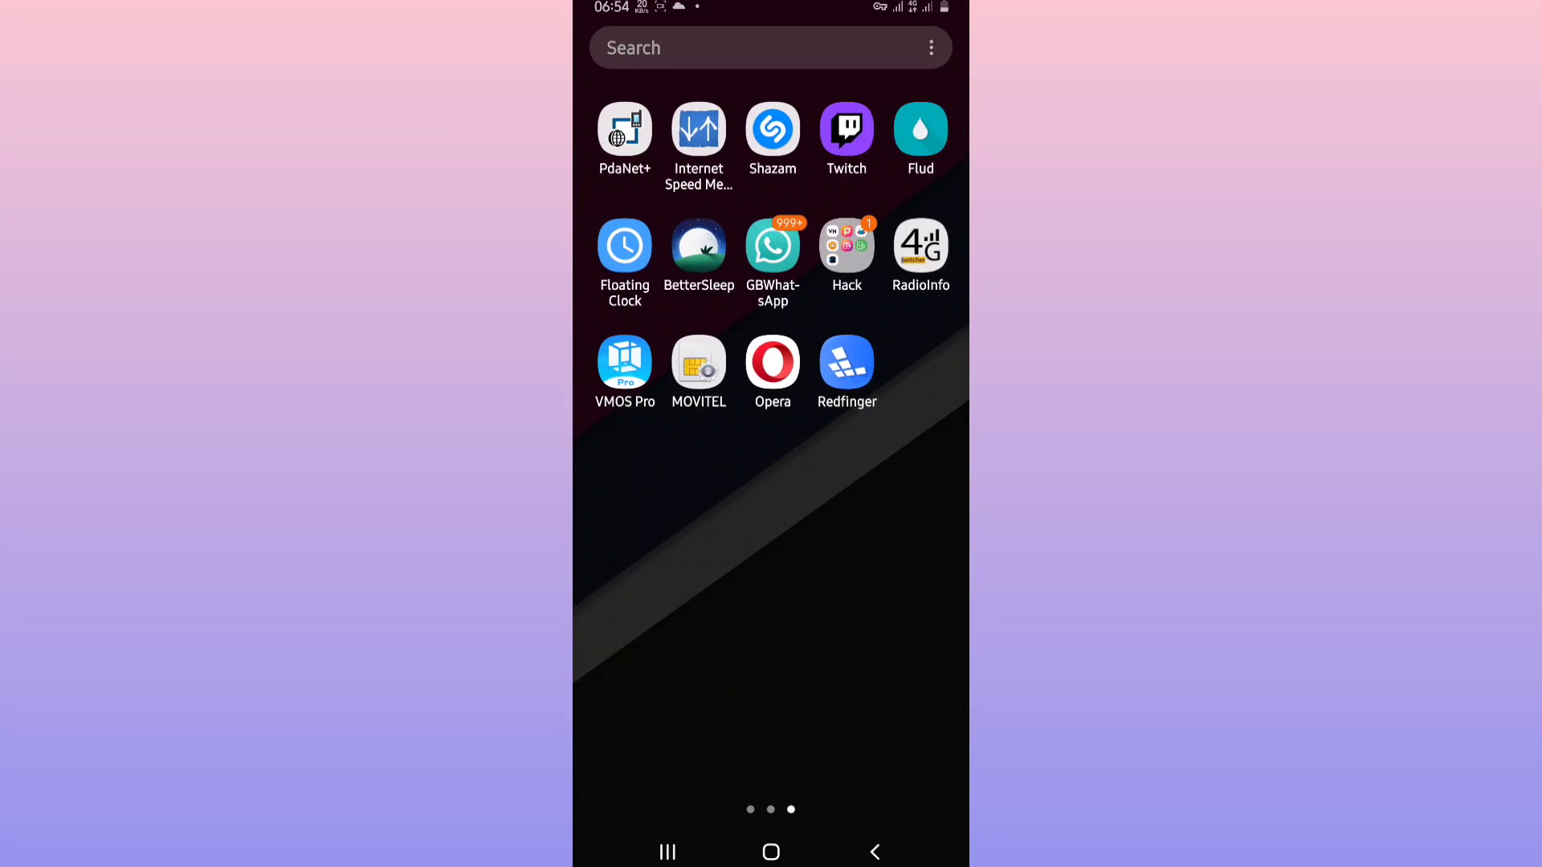
Uninstall the old Redfinger app, then install Redfinger from the APK in Chrome's Downloads list
{"action": "left_click", "coordinate": [847, 249]}
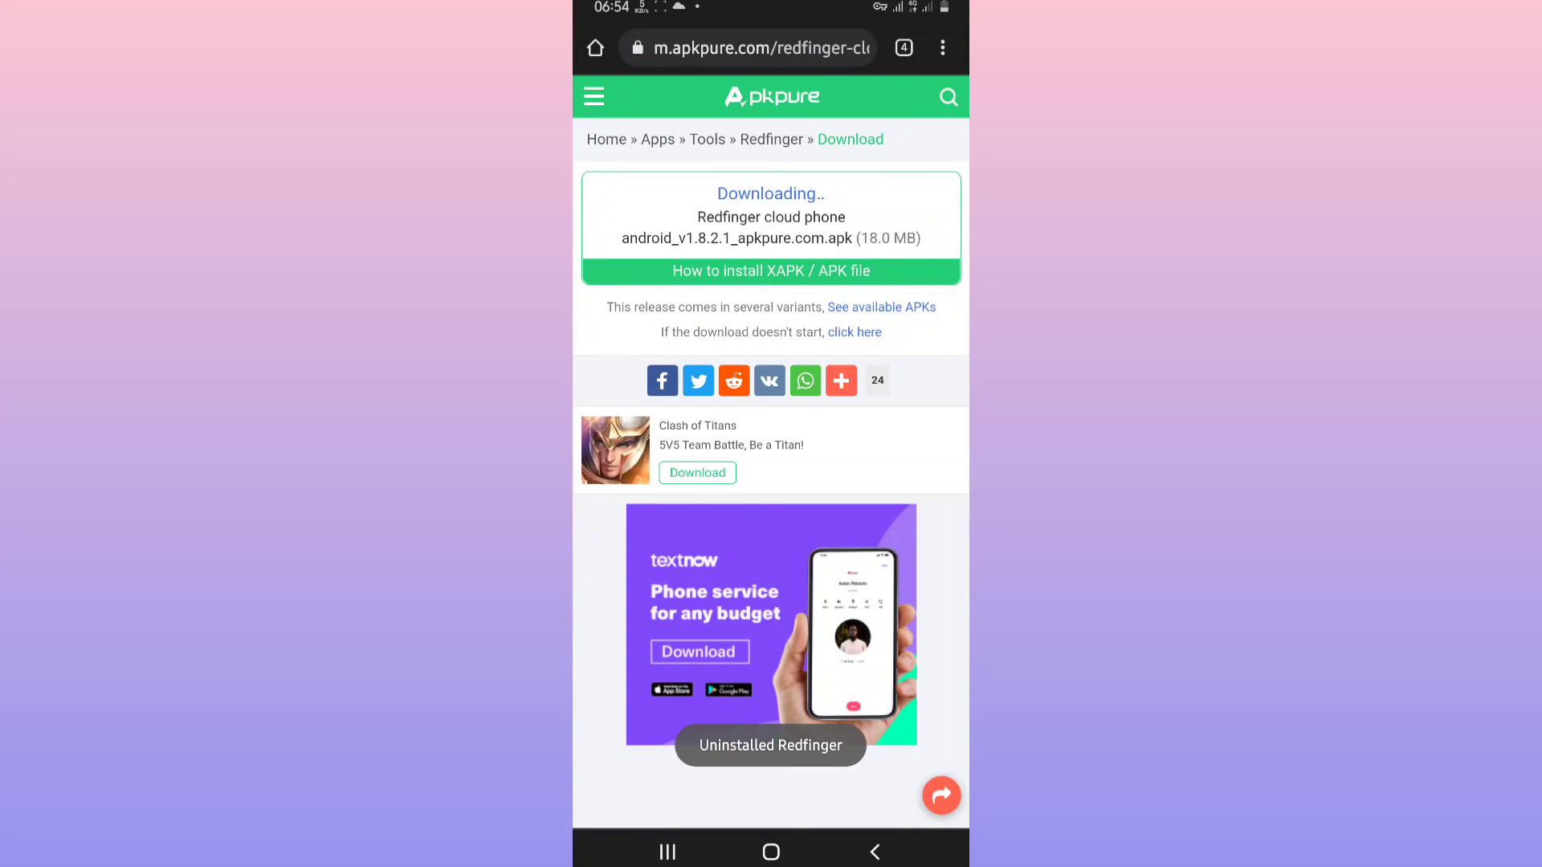
{"action": "left_click", "coordinate": [941, 46]}
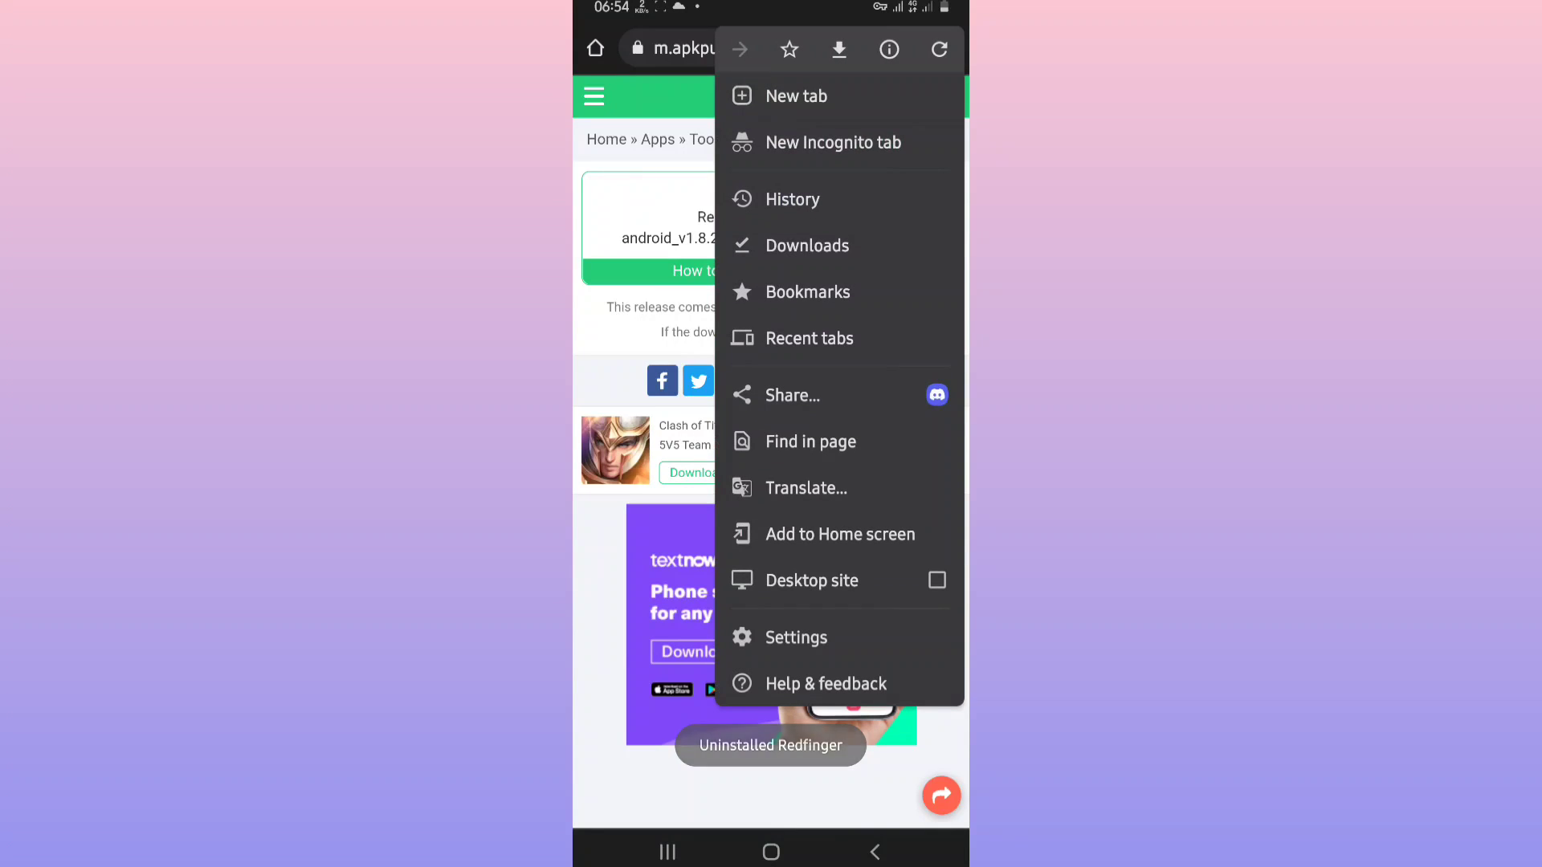
{"action": "left_click", "coordinate": [809, 244]}
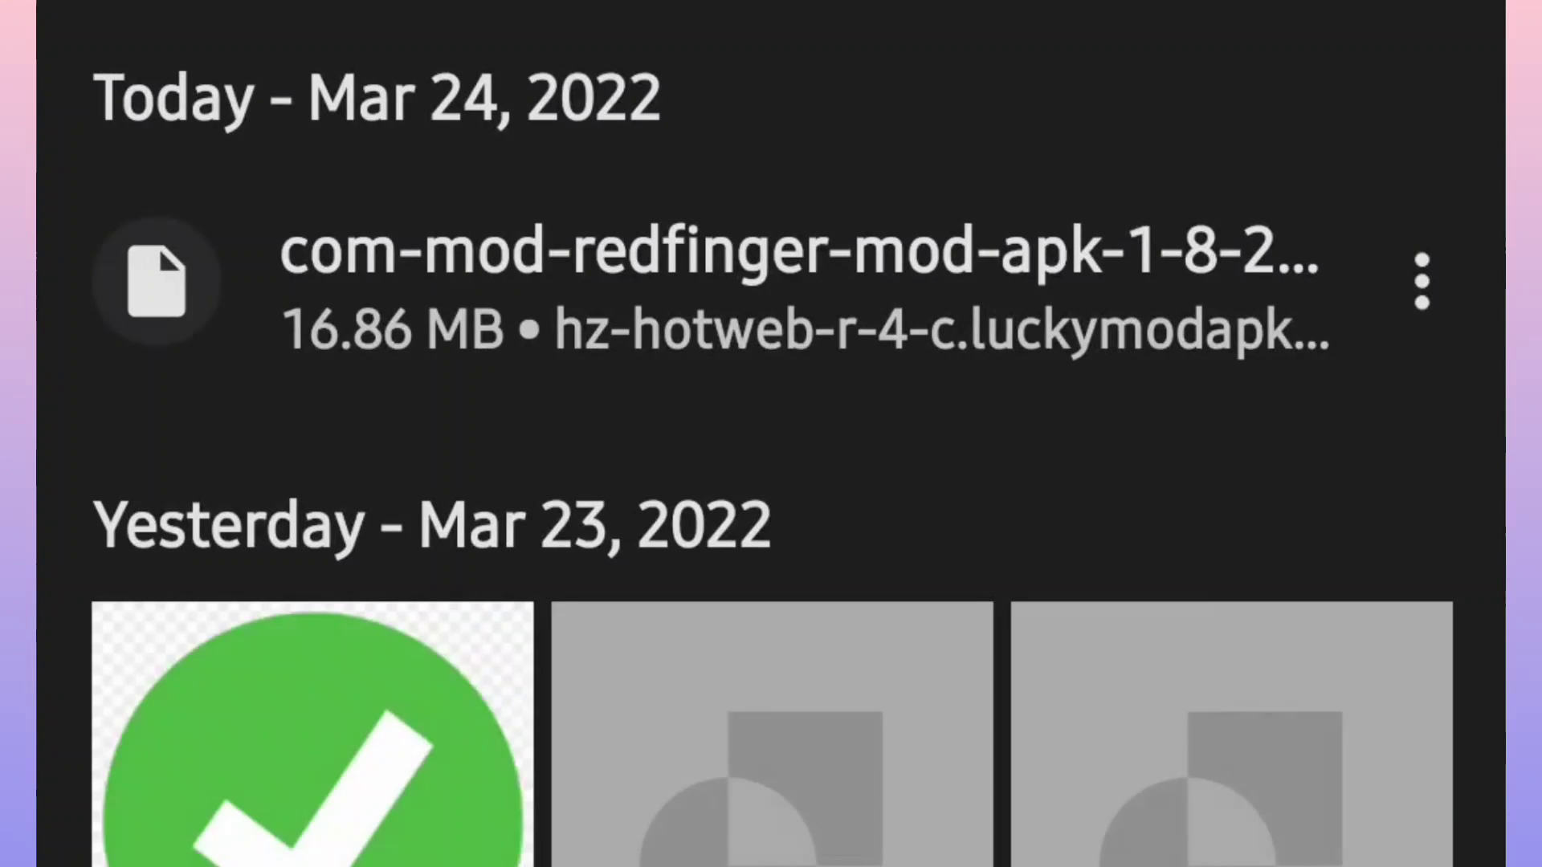
{"action": "left_click", "coordinate": [797, 280]}
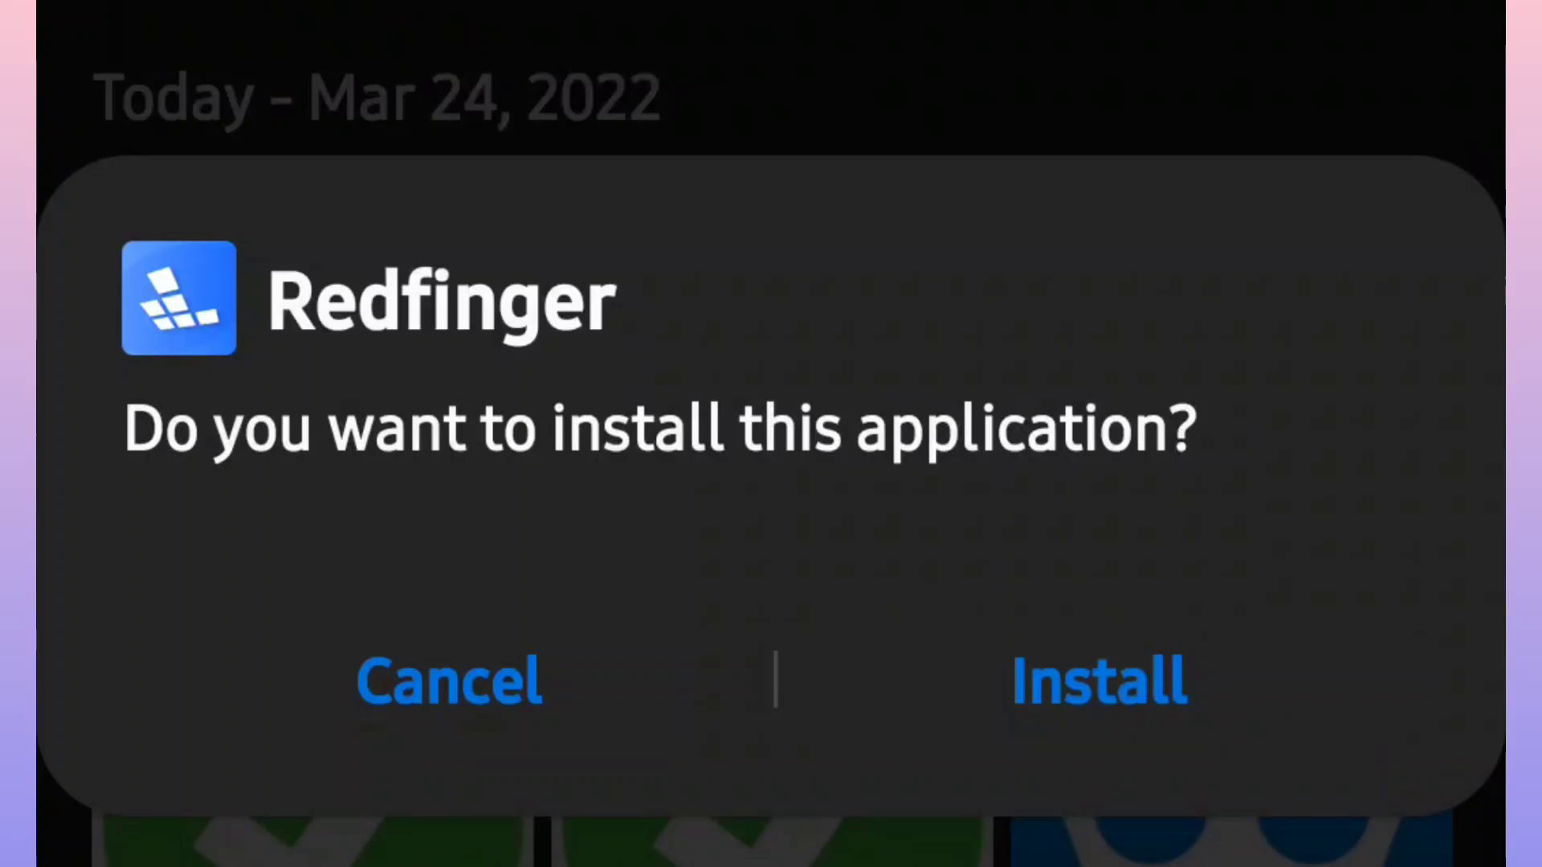
{"action": "left_click", "coordinate": [1097, 681]}
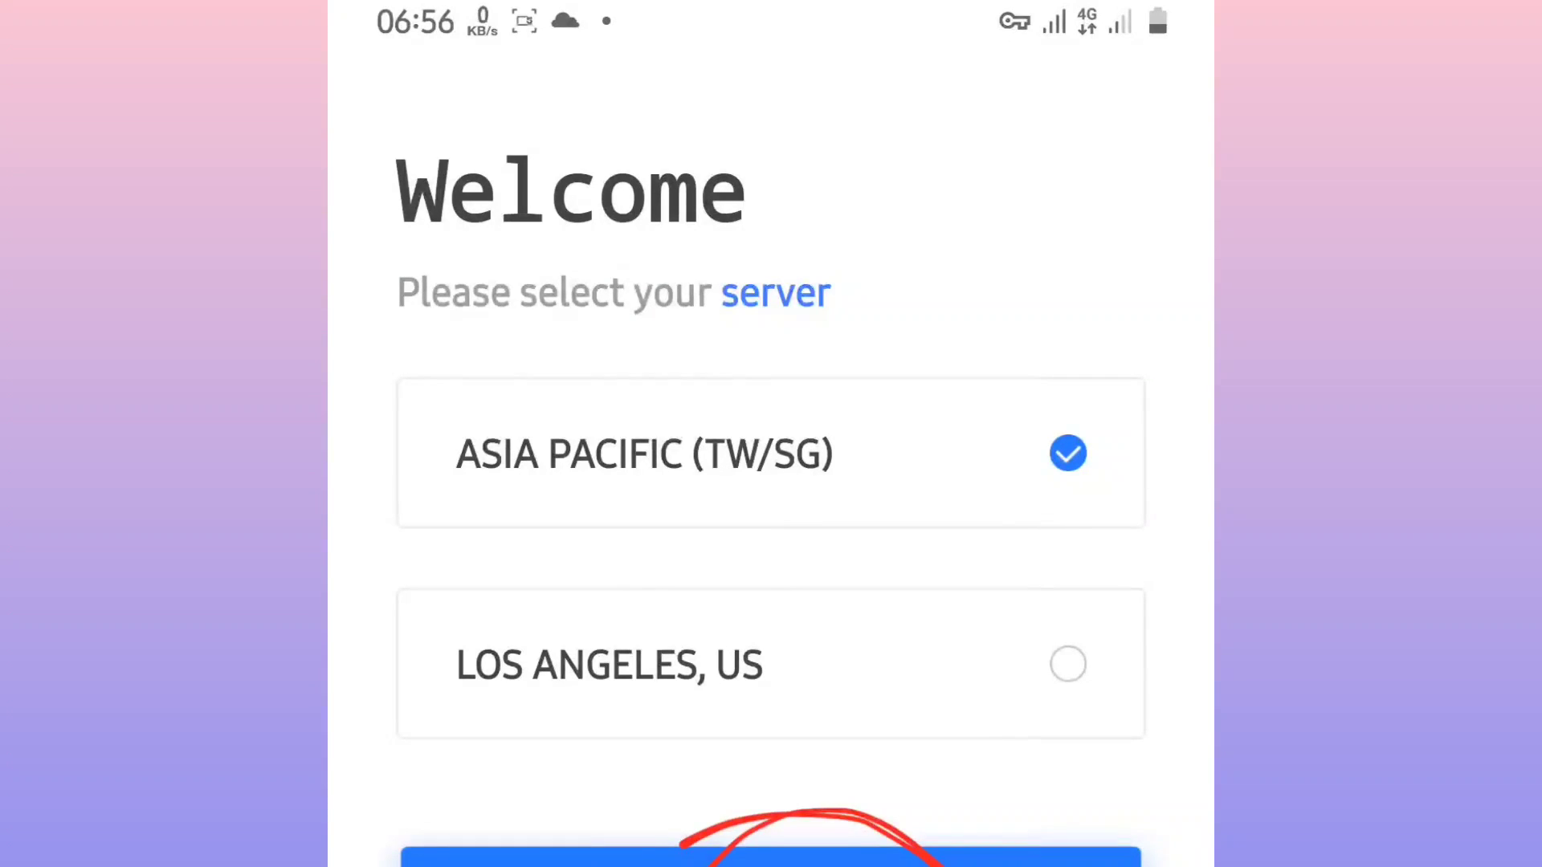
Confirm the ASIA PACIFIC (TW/SG) server and allow Redfinger to make and manage phone calls
{"action": "left_click", "coordinate": [770, 856]}
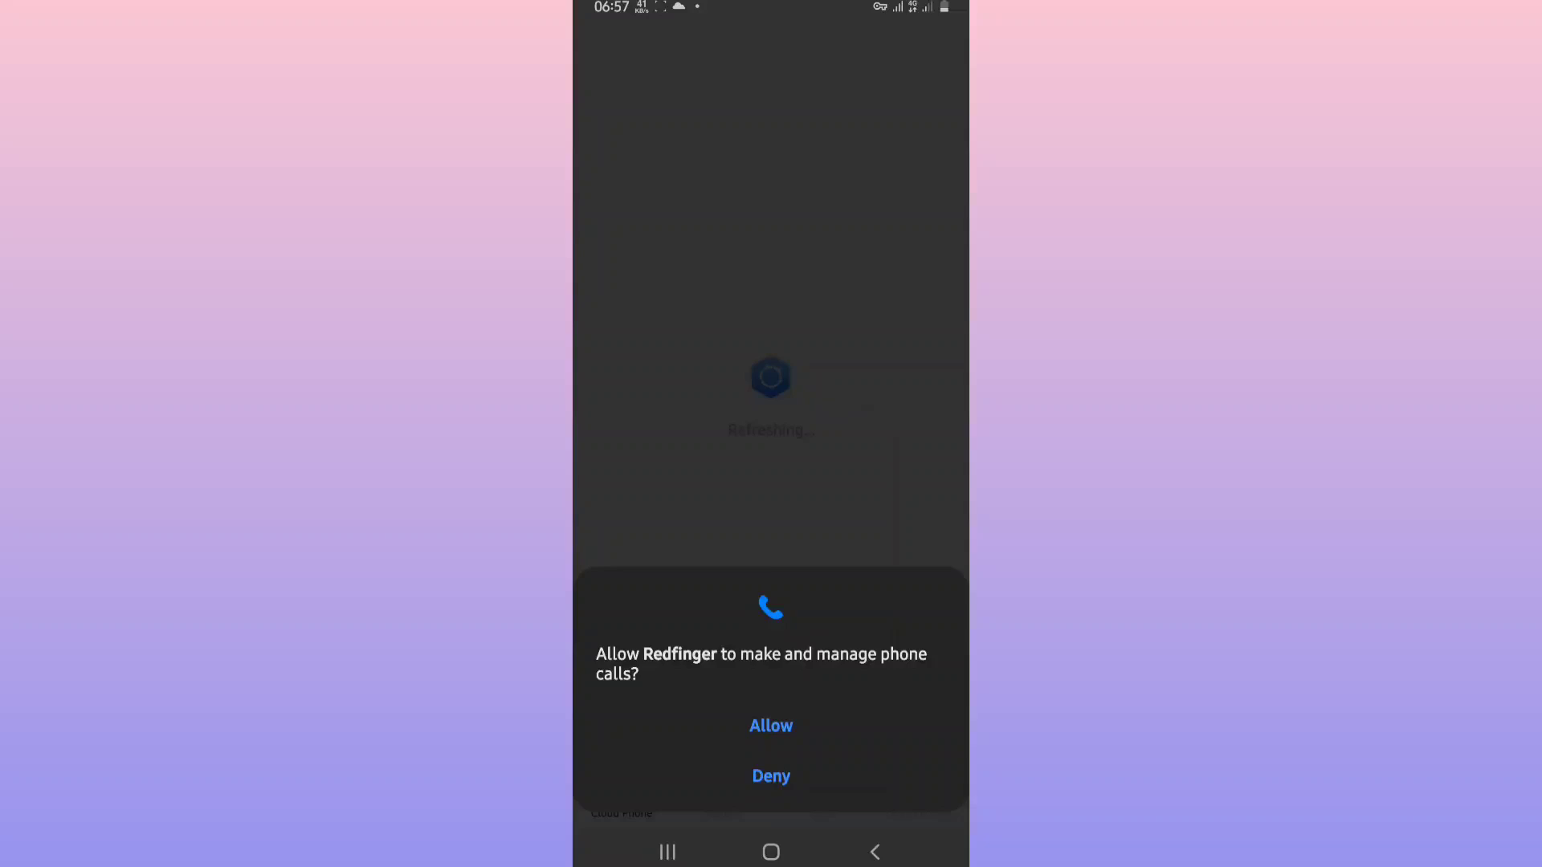
{"action": "left_click", "coordinate": [771, 726]}
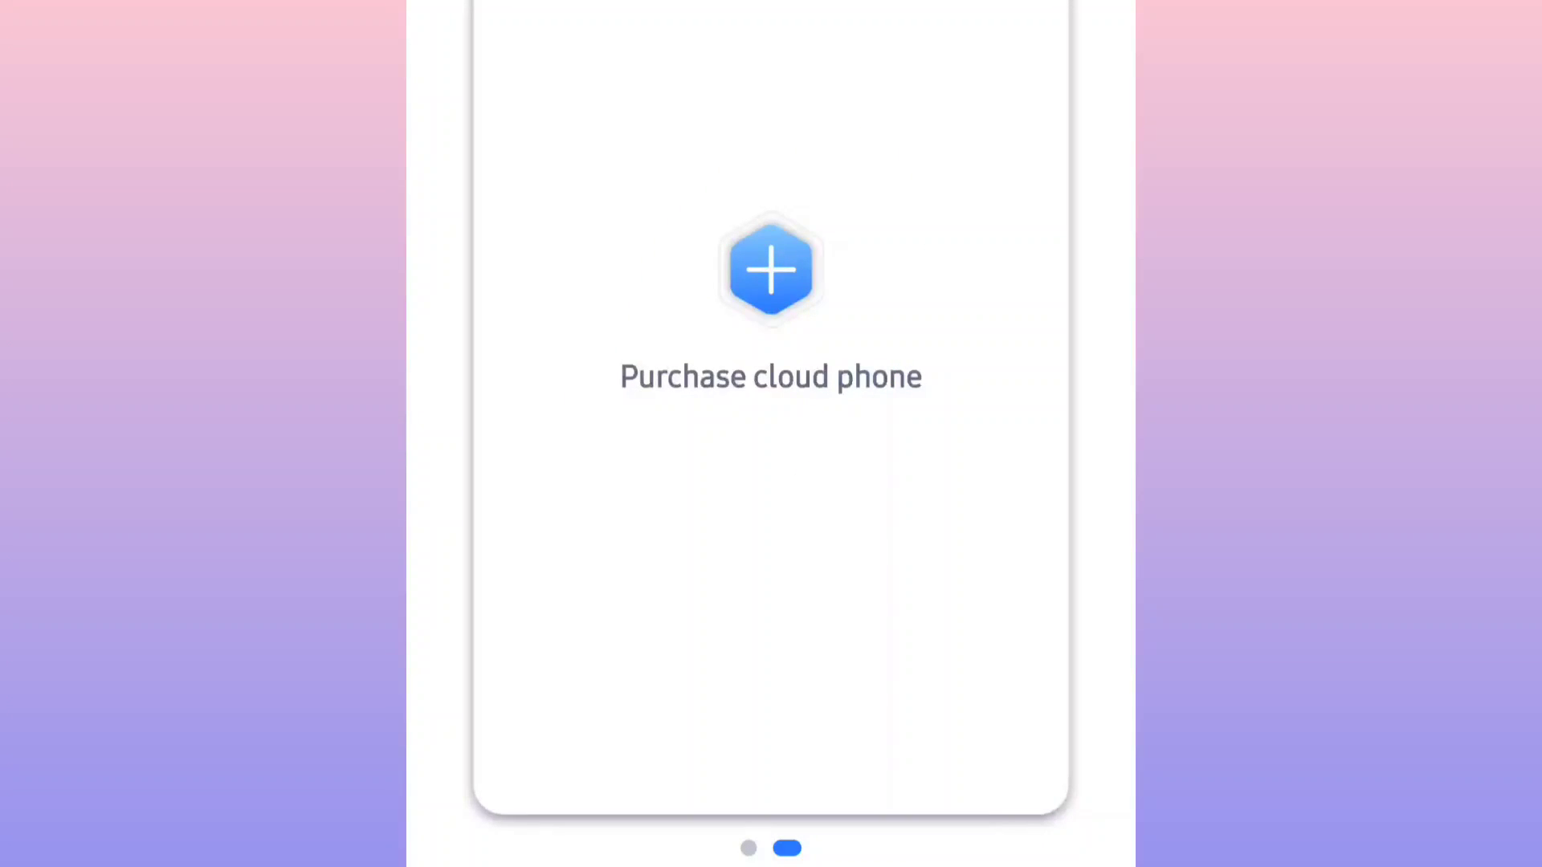
Add a GVIP Android 8.1 cloud phone and launch it, accepting the mobile-data streaming warning
{"action": "left_click", "coordinate": [769, 296]}
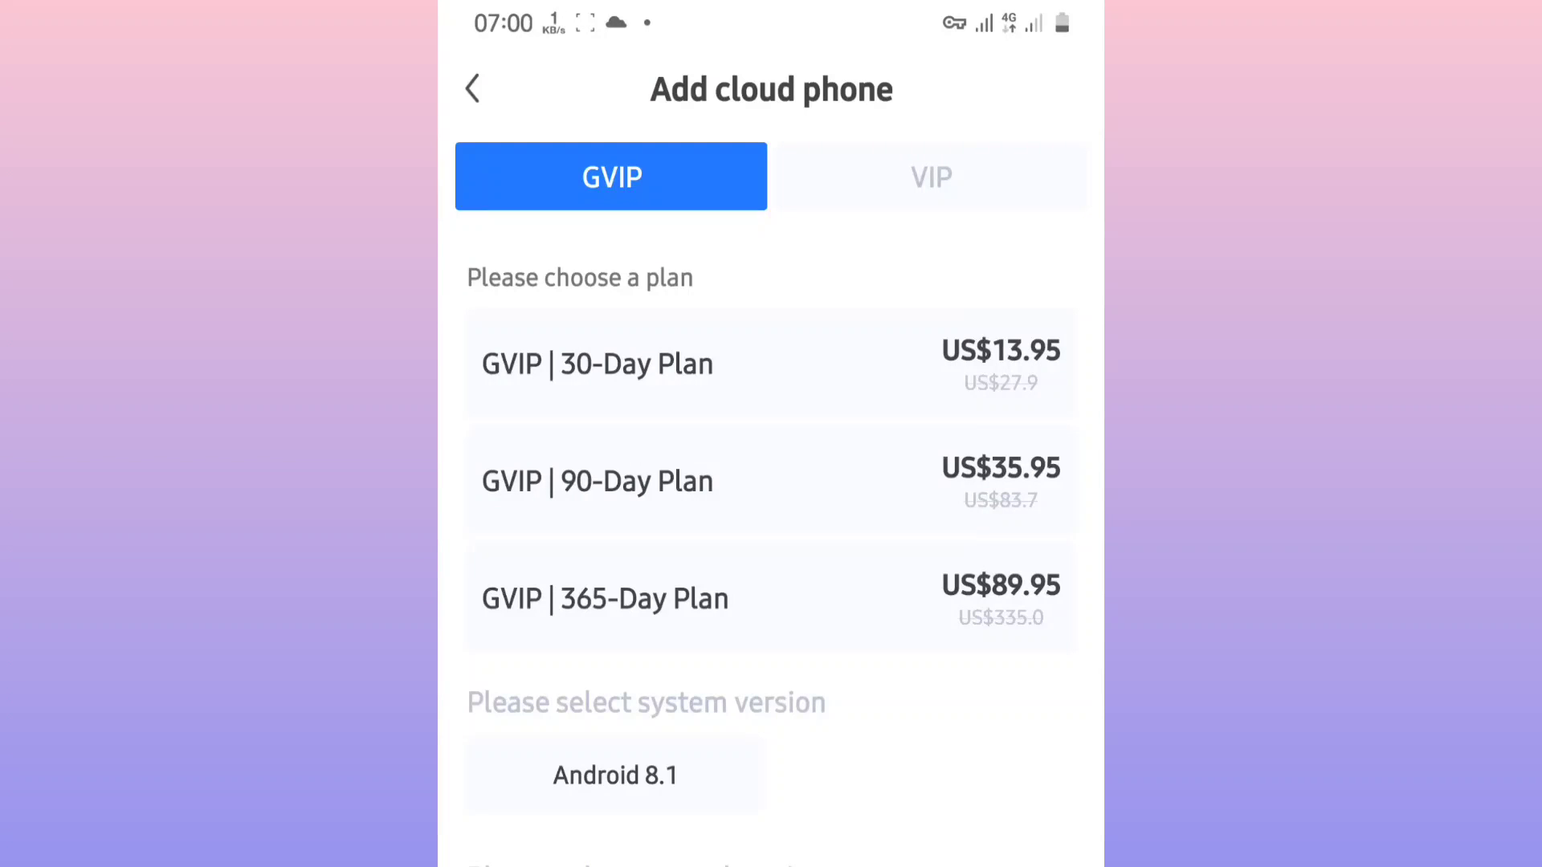
{"action": "left_click", "coordinate": [930, 177]}
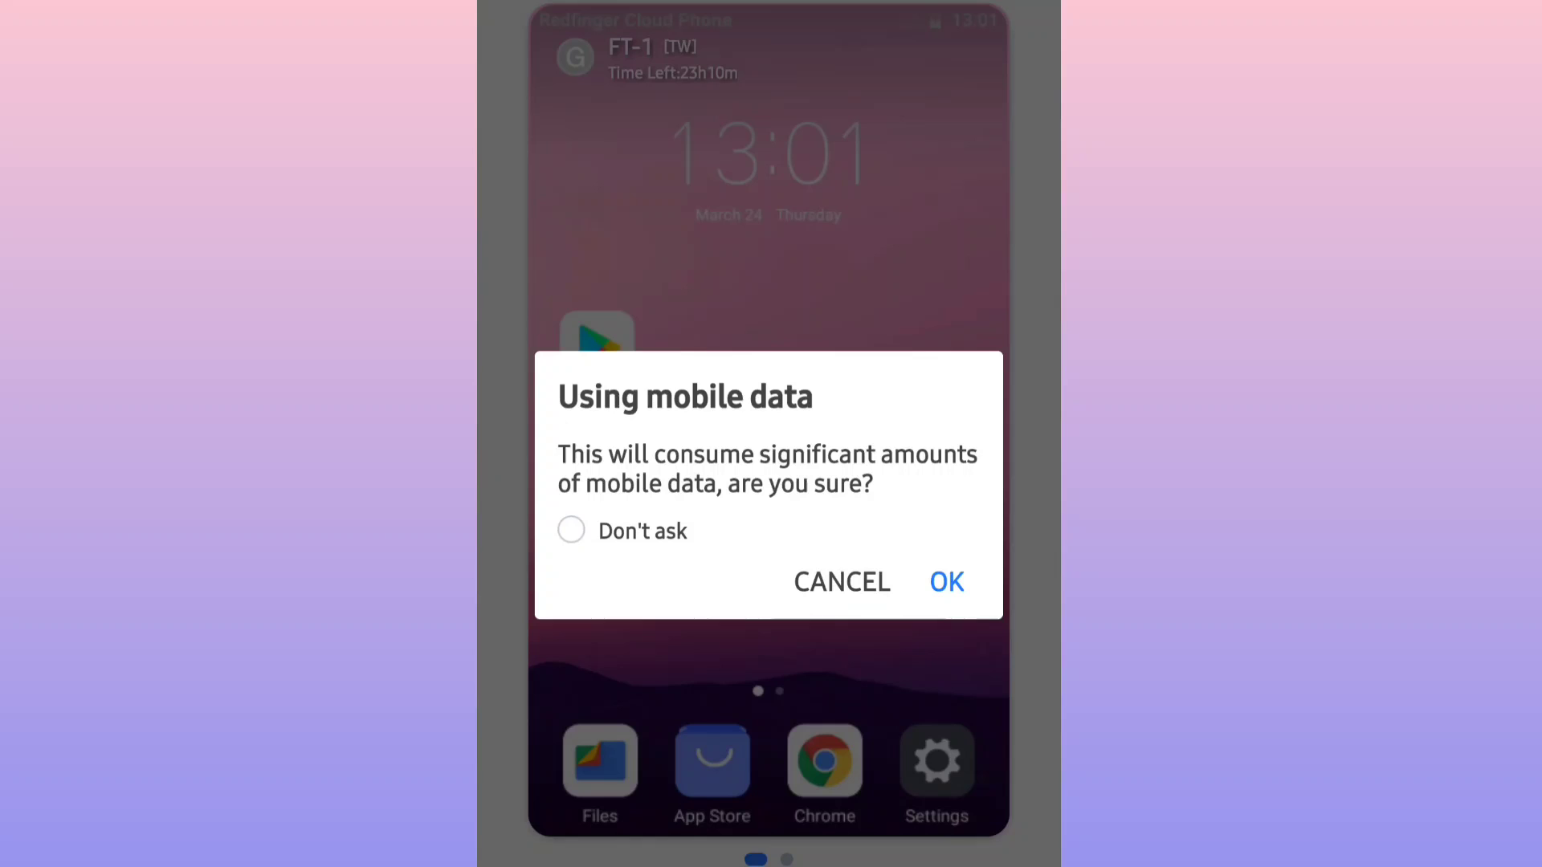
{"action": "left_click", "coordinate": [945, 582]}
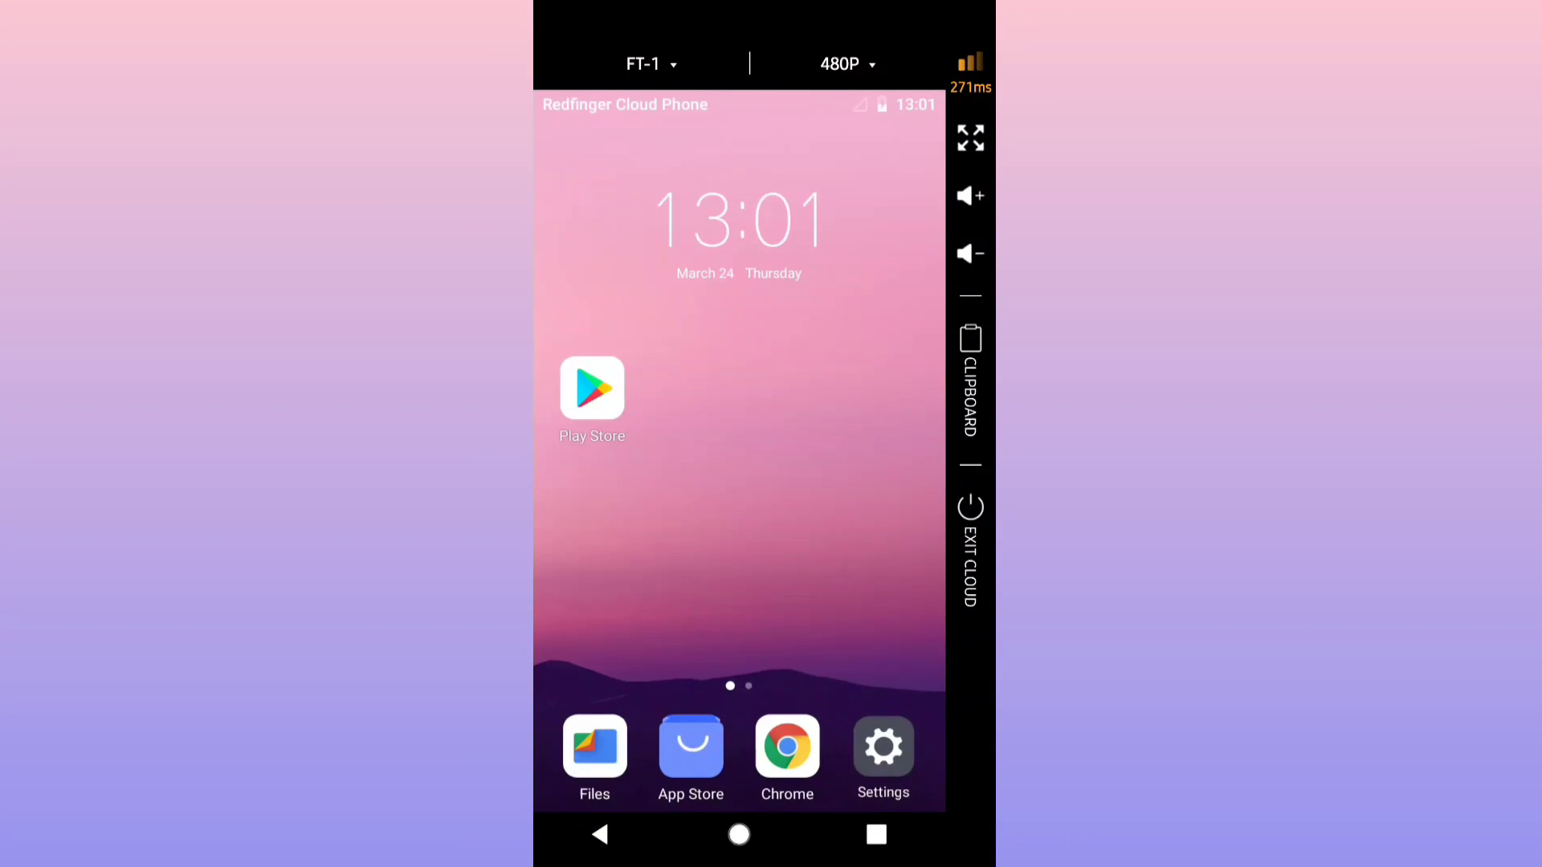
In Settings > System > About phone, tap Build number until developer options are unlocked
{"action": "left_click", "coordinate": [882, 745]}
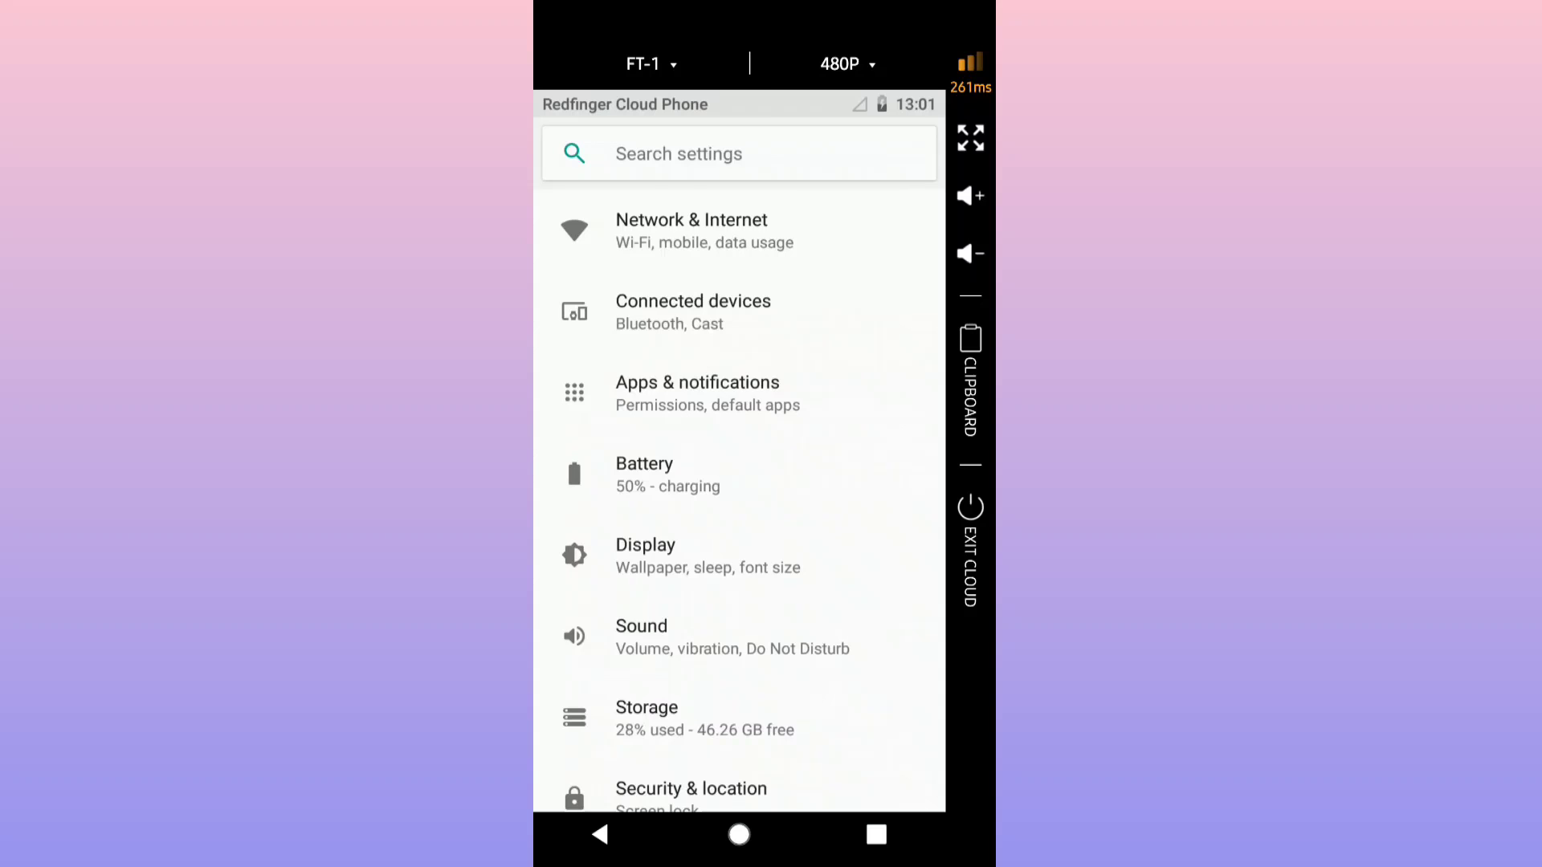
{"action": "scroll", "scroll_direction": "down", "scroll_amount": 3}
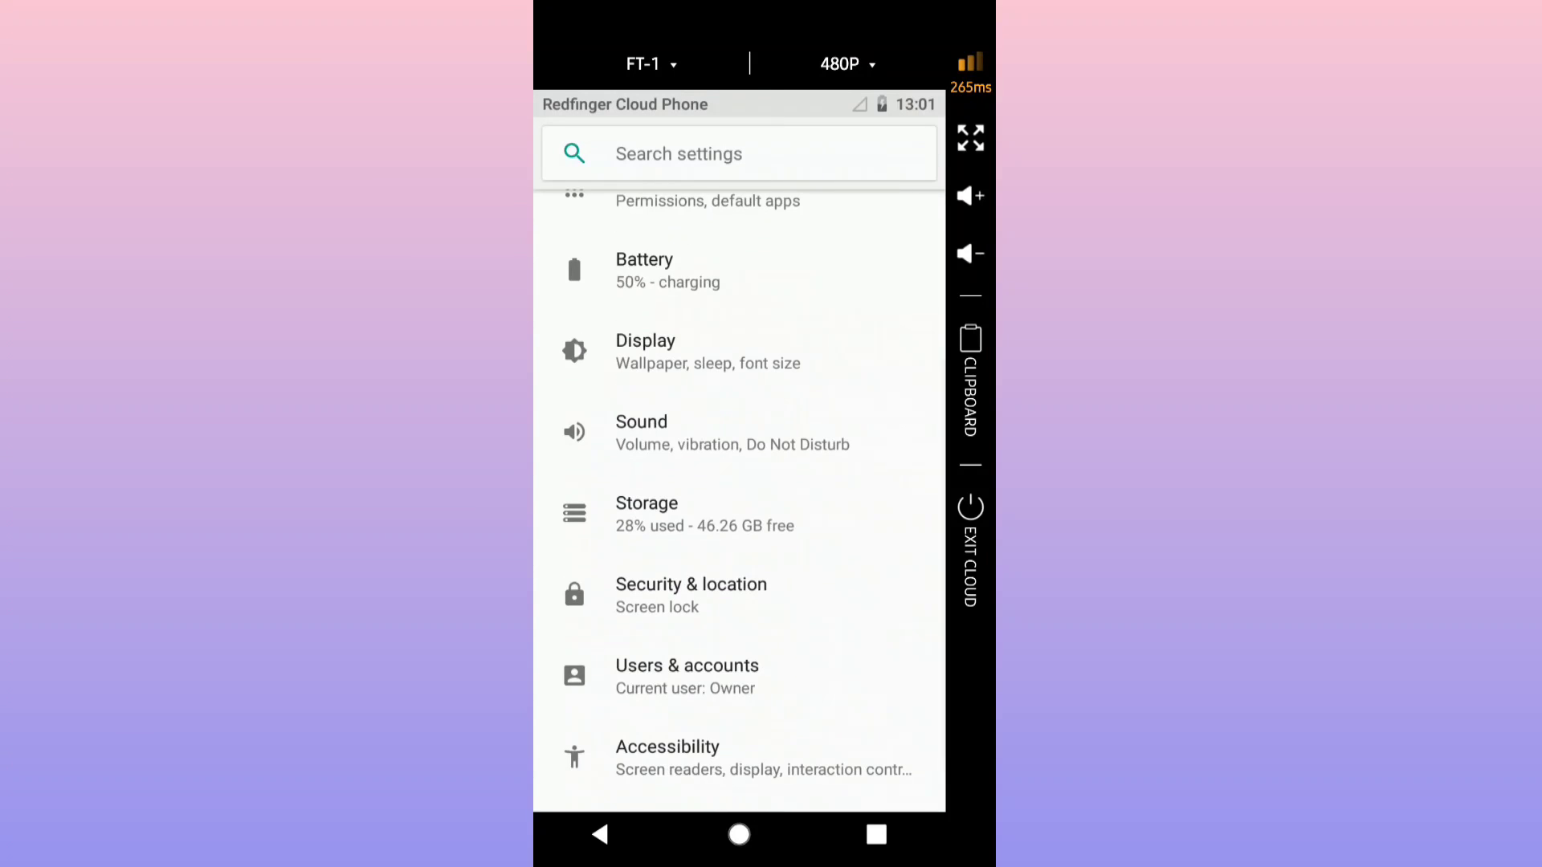
{"action": "scroll", "scroll_direction": "down", "scroll_amount": 3}
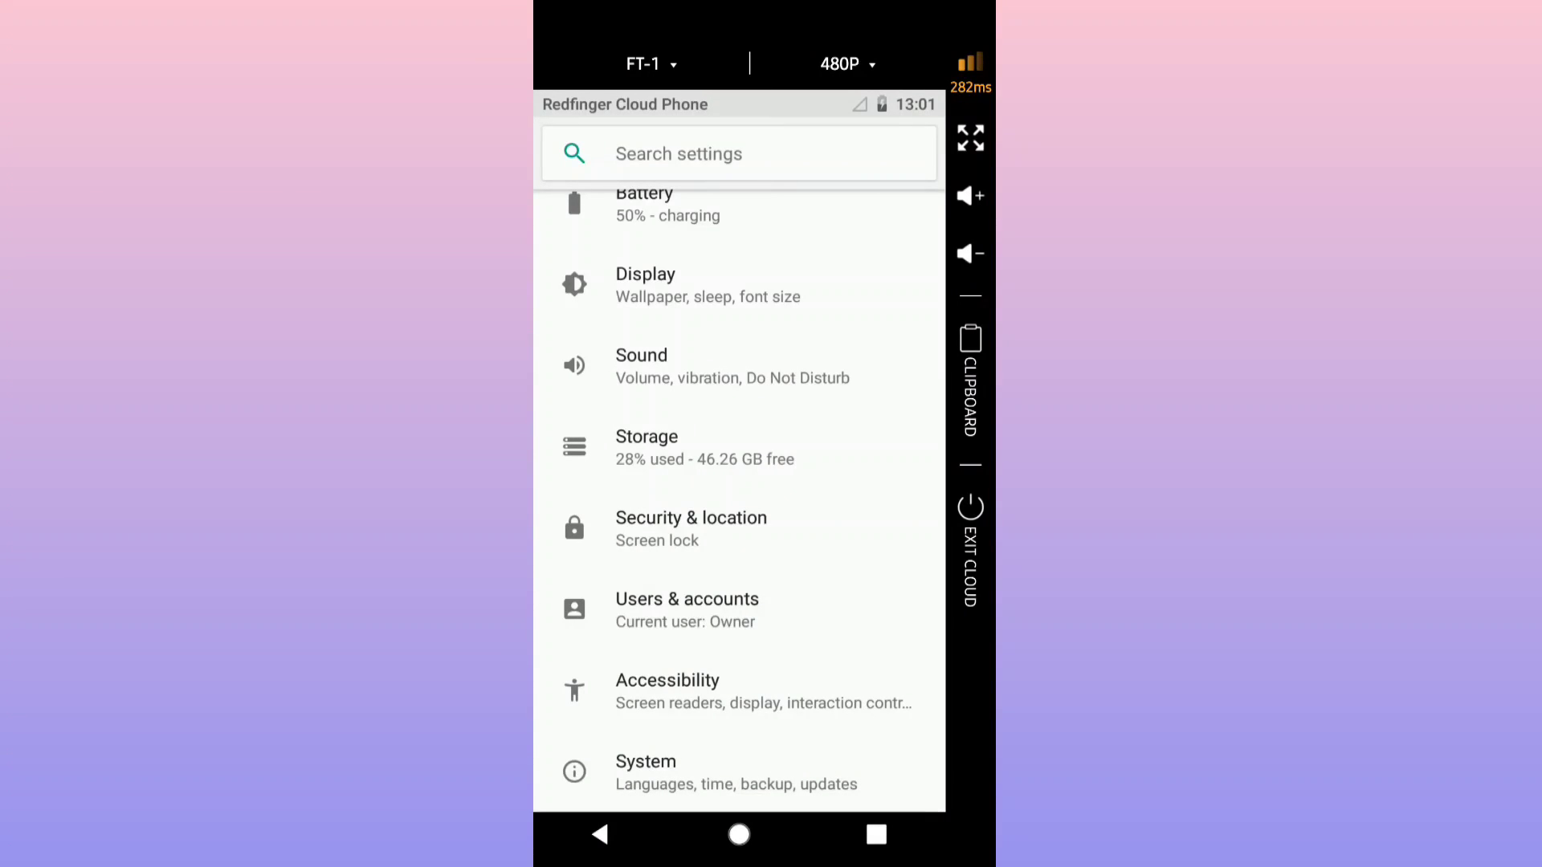
{"action": "left_click", "coordinate": [646, 773]}
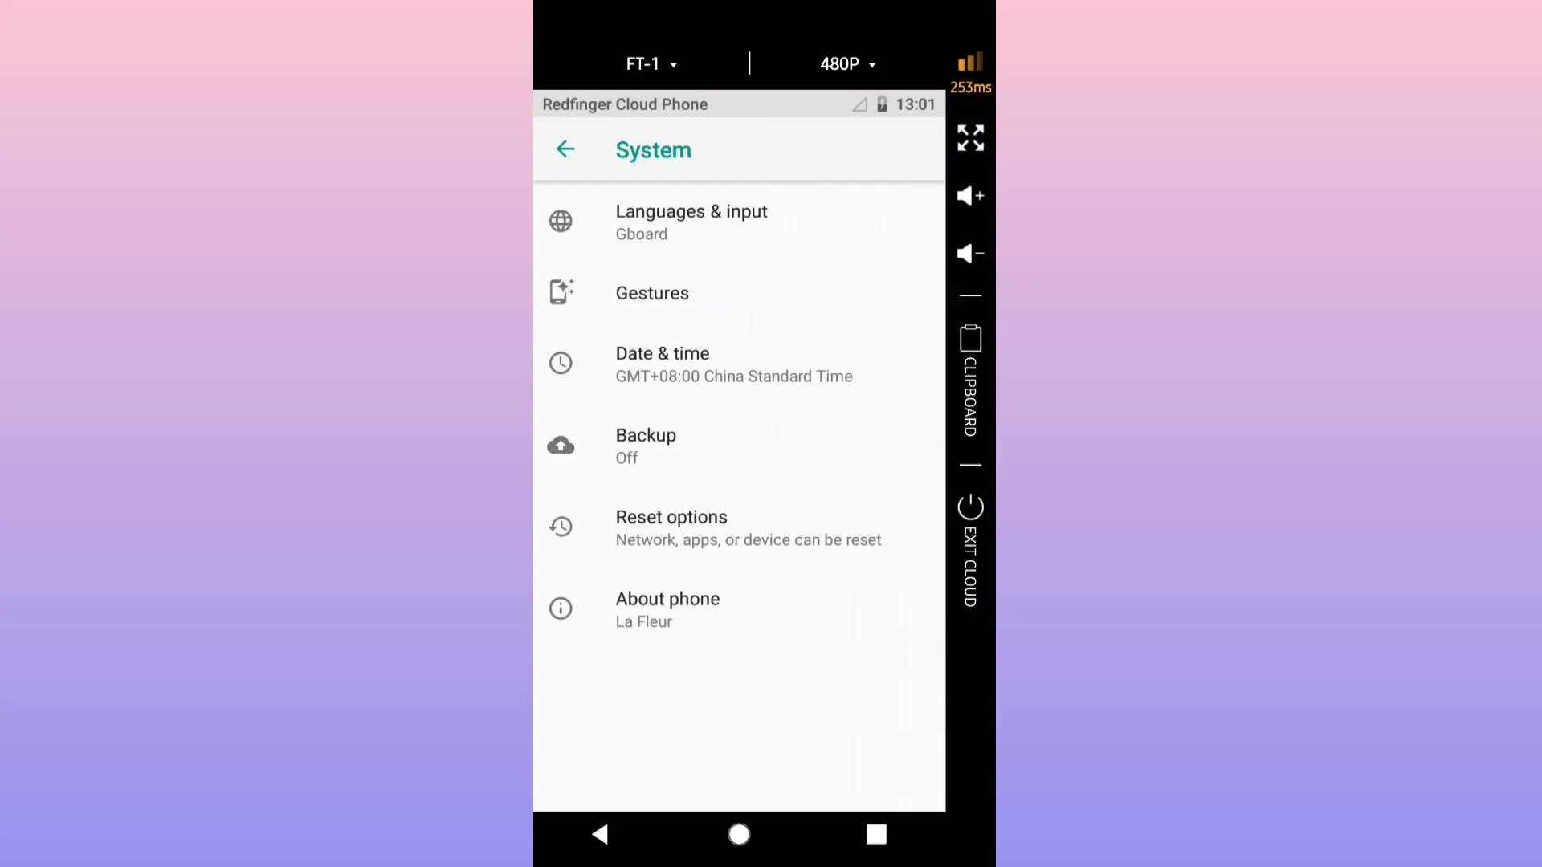
{"action": "left_click", "coordinate": [669, 607]}
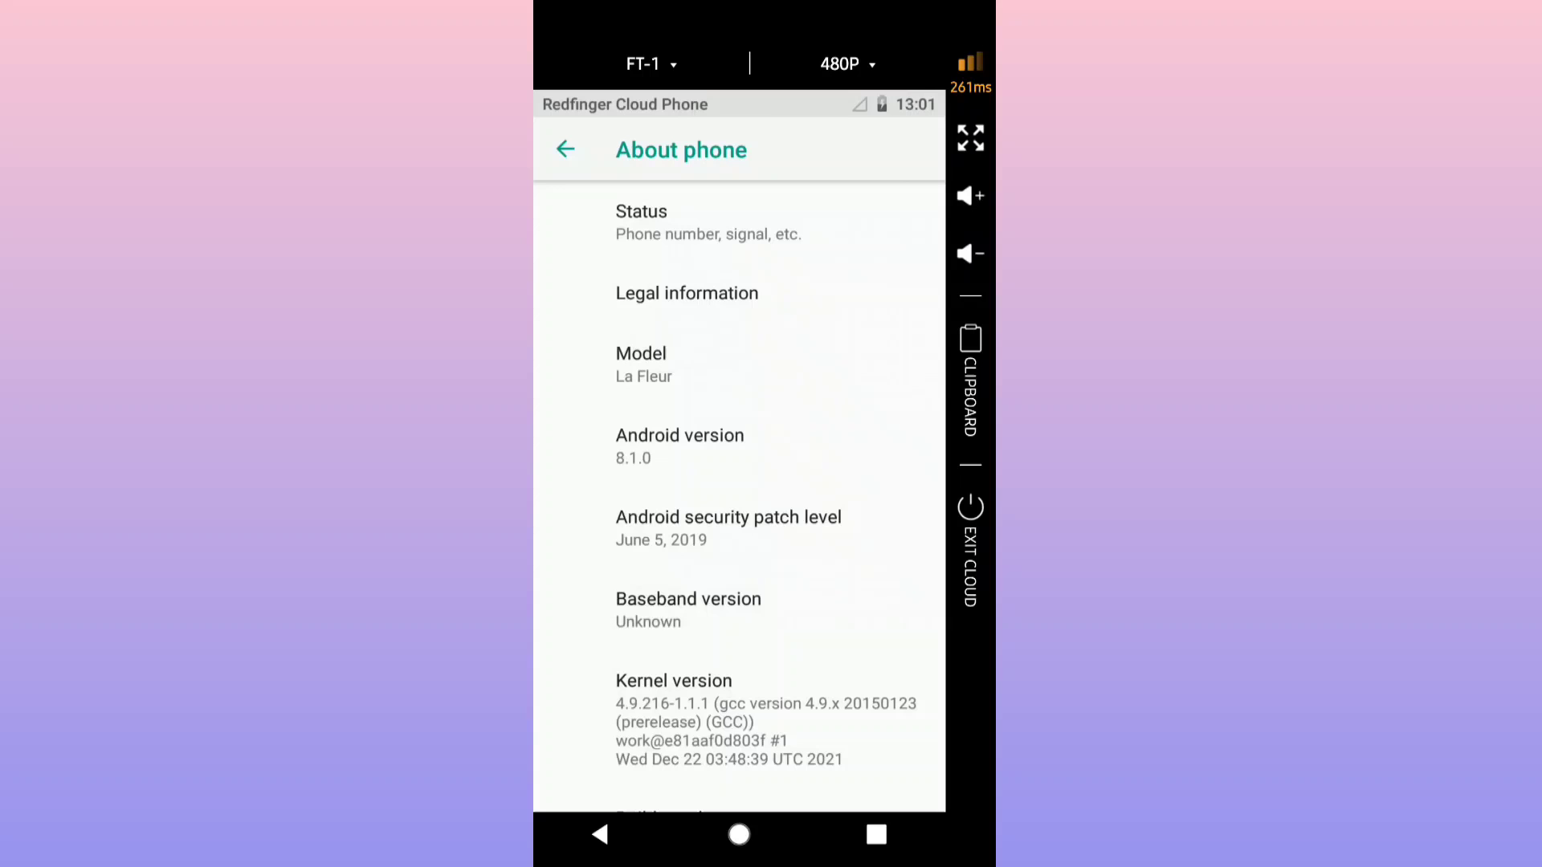
{"action": "scroll", "scroll_direction": "down", "scroll_amount": 3}
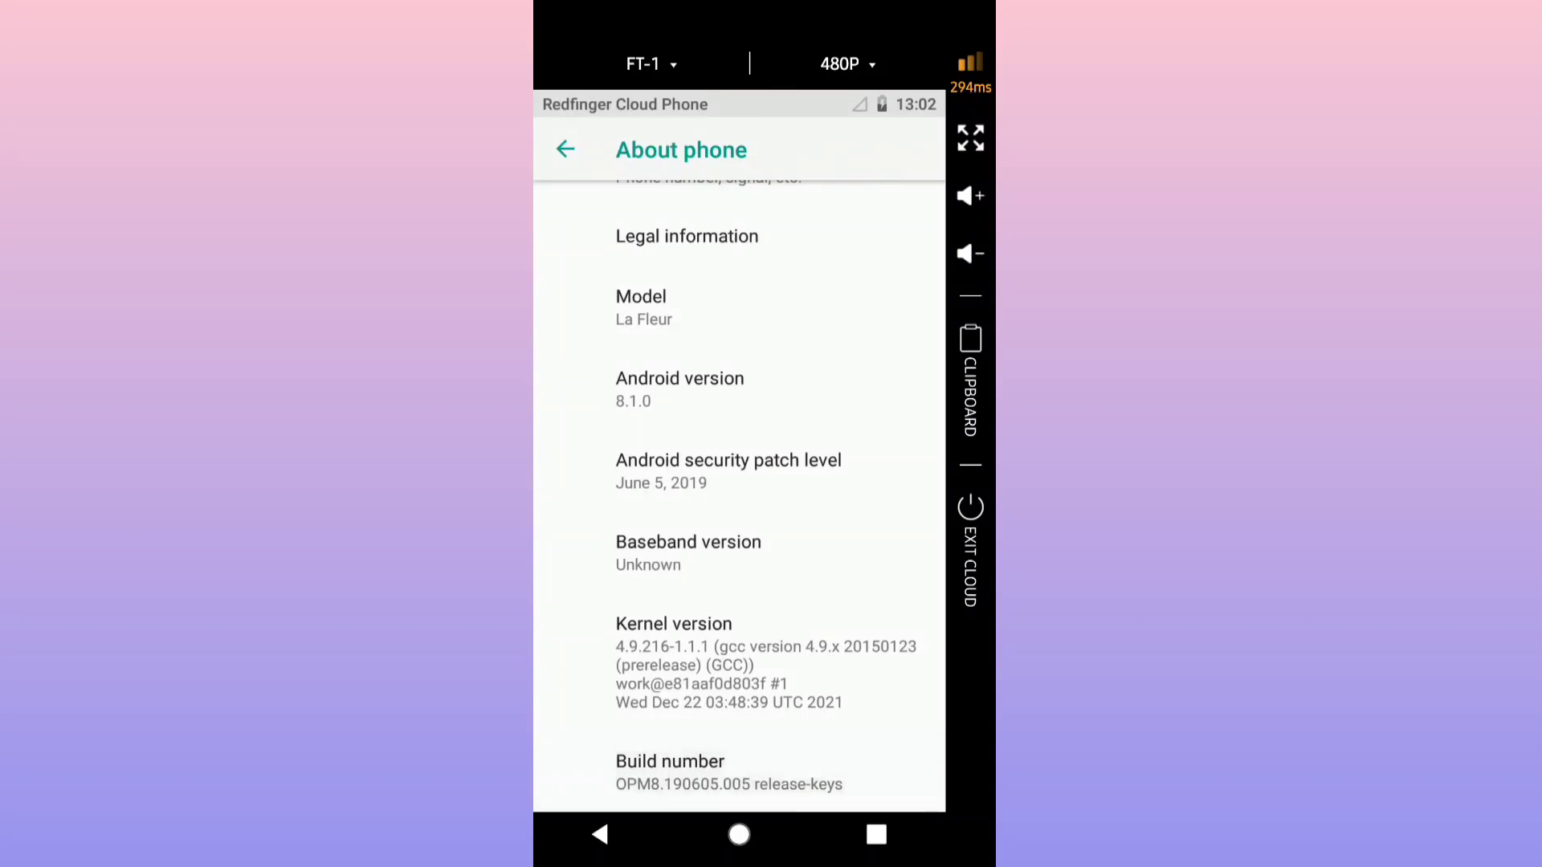
{"action": "left_click", "coordinate": [670, 772]}
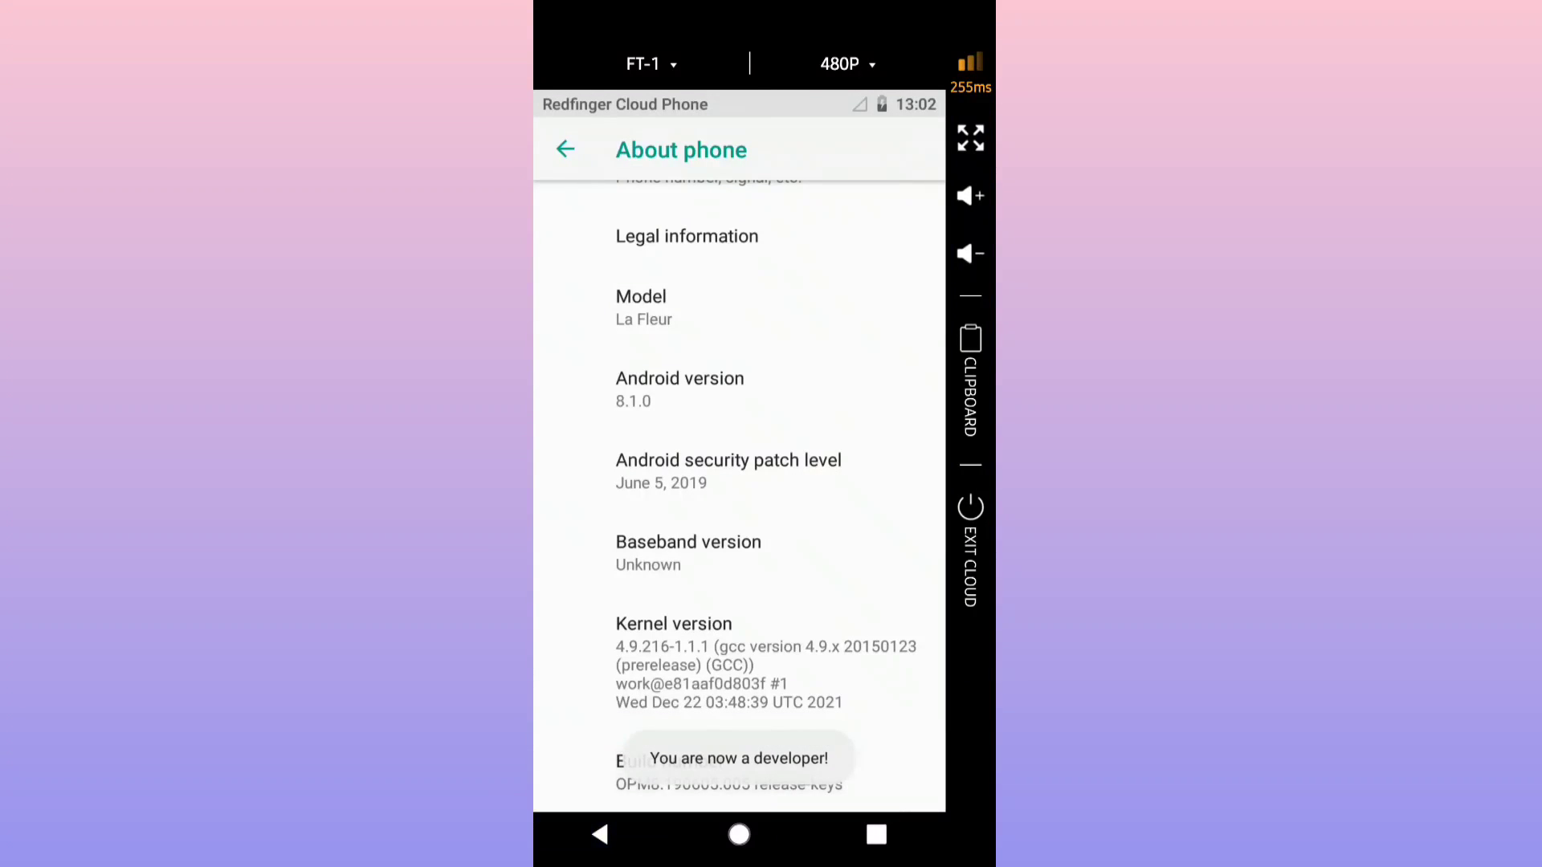
{"action": "left_click", "coordinate": [566, 147]}
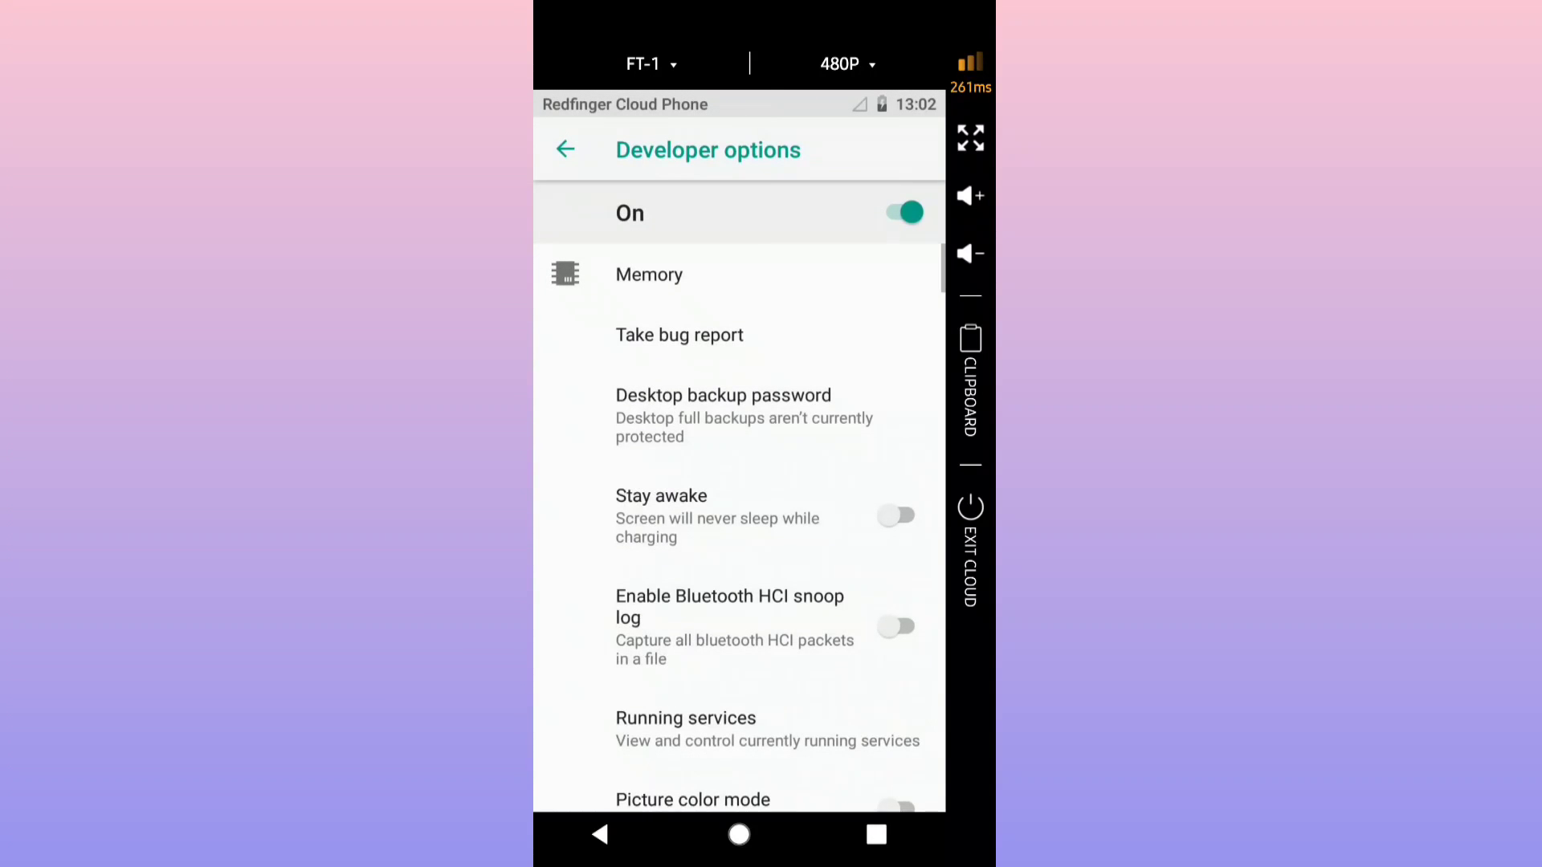
In Developer options' Drawing section, set Window and Animator duration animation scales to Animation off
{"action": "scroll", "scroll_direction": "down", "scroll_amount": 3}
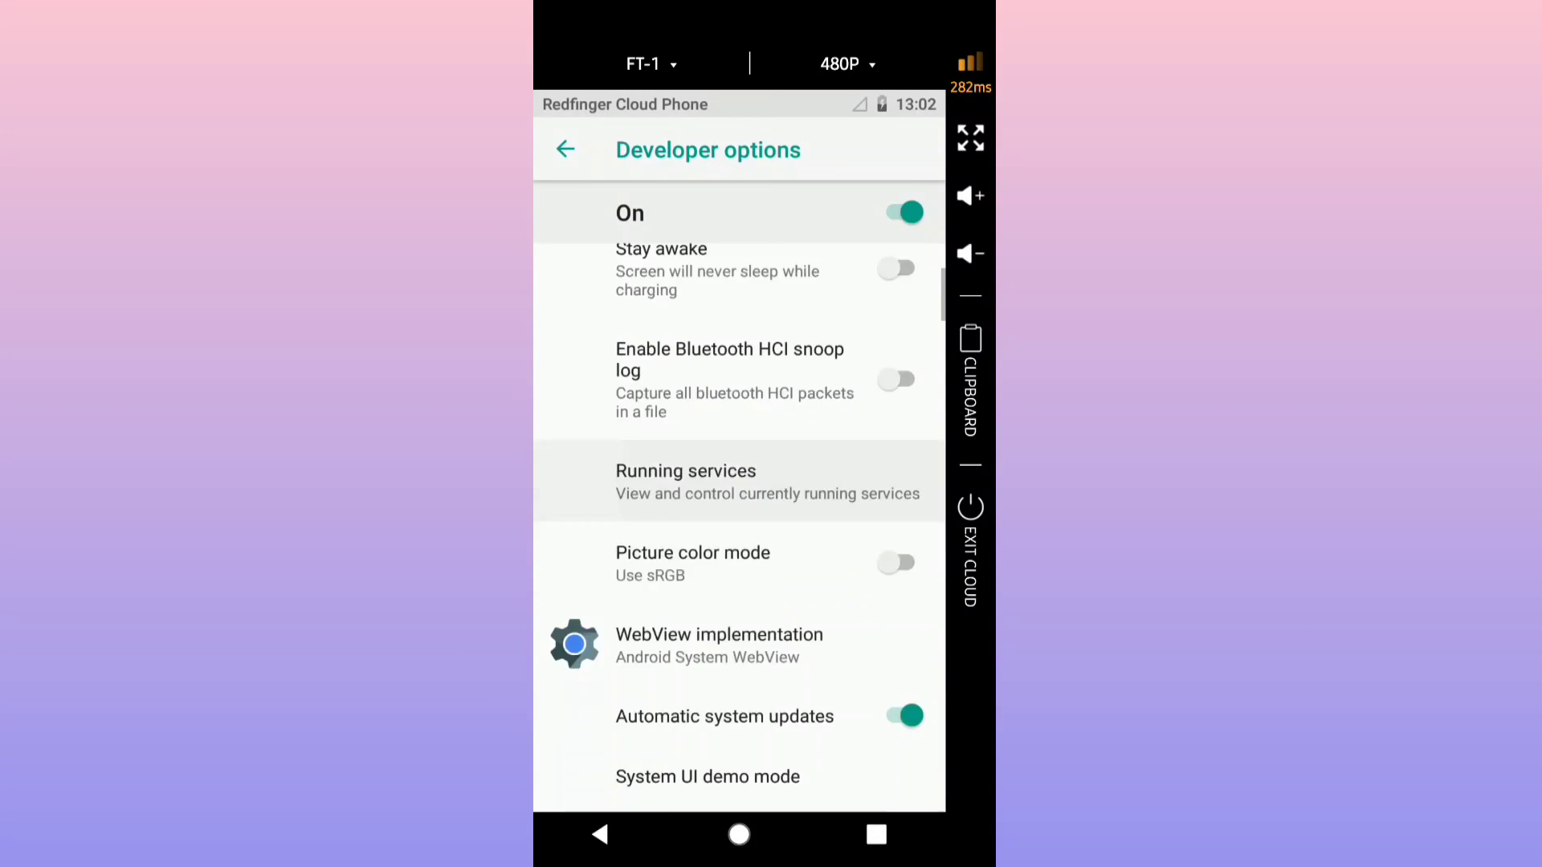
{"action": "scroll", "scroll_direction": "down", "scroll_amount": 3}
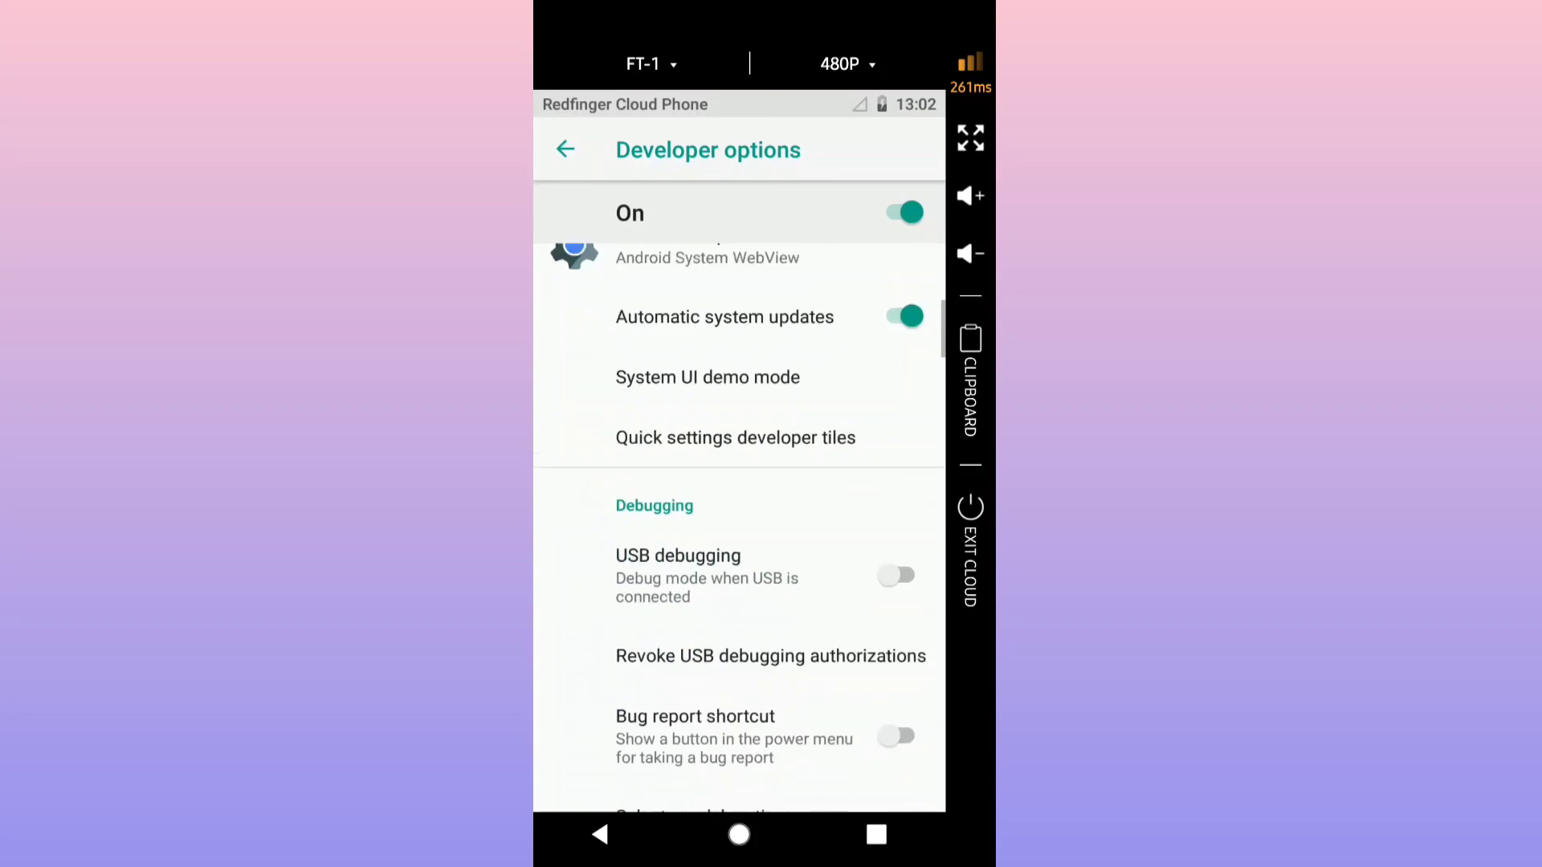
{"action": "scroll", "scroll_direction": "down", "scroll_amount": 3}
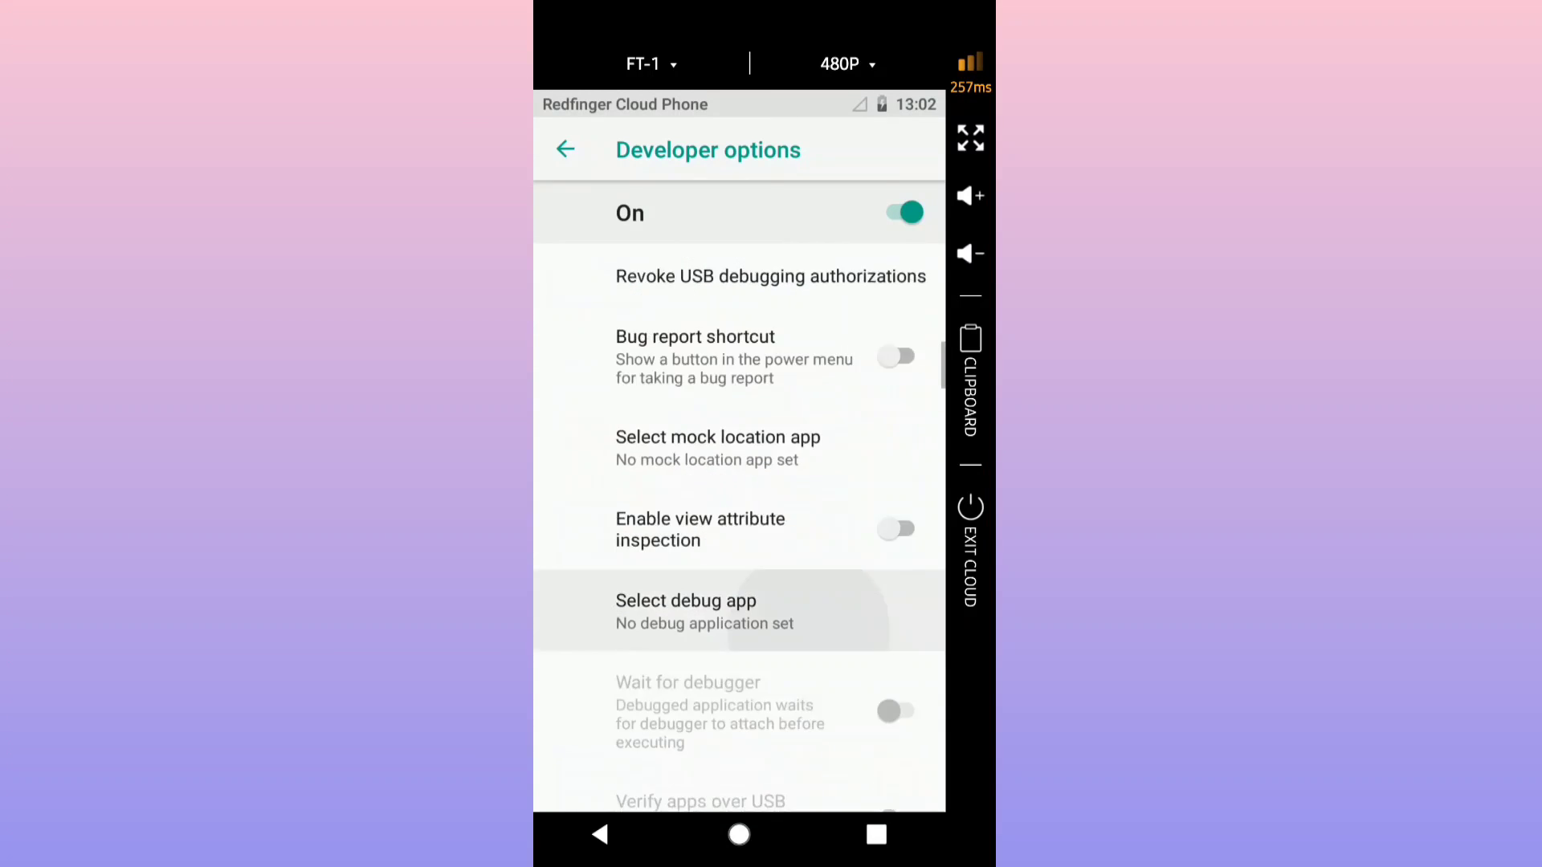
{"action": "scroll", "scroll_direction": "down", "scroll_amount": 3}
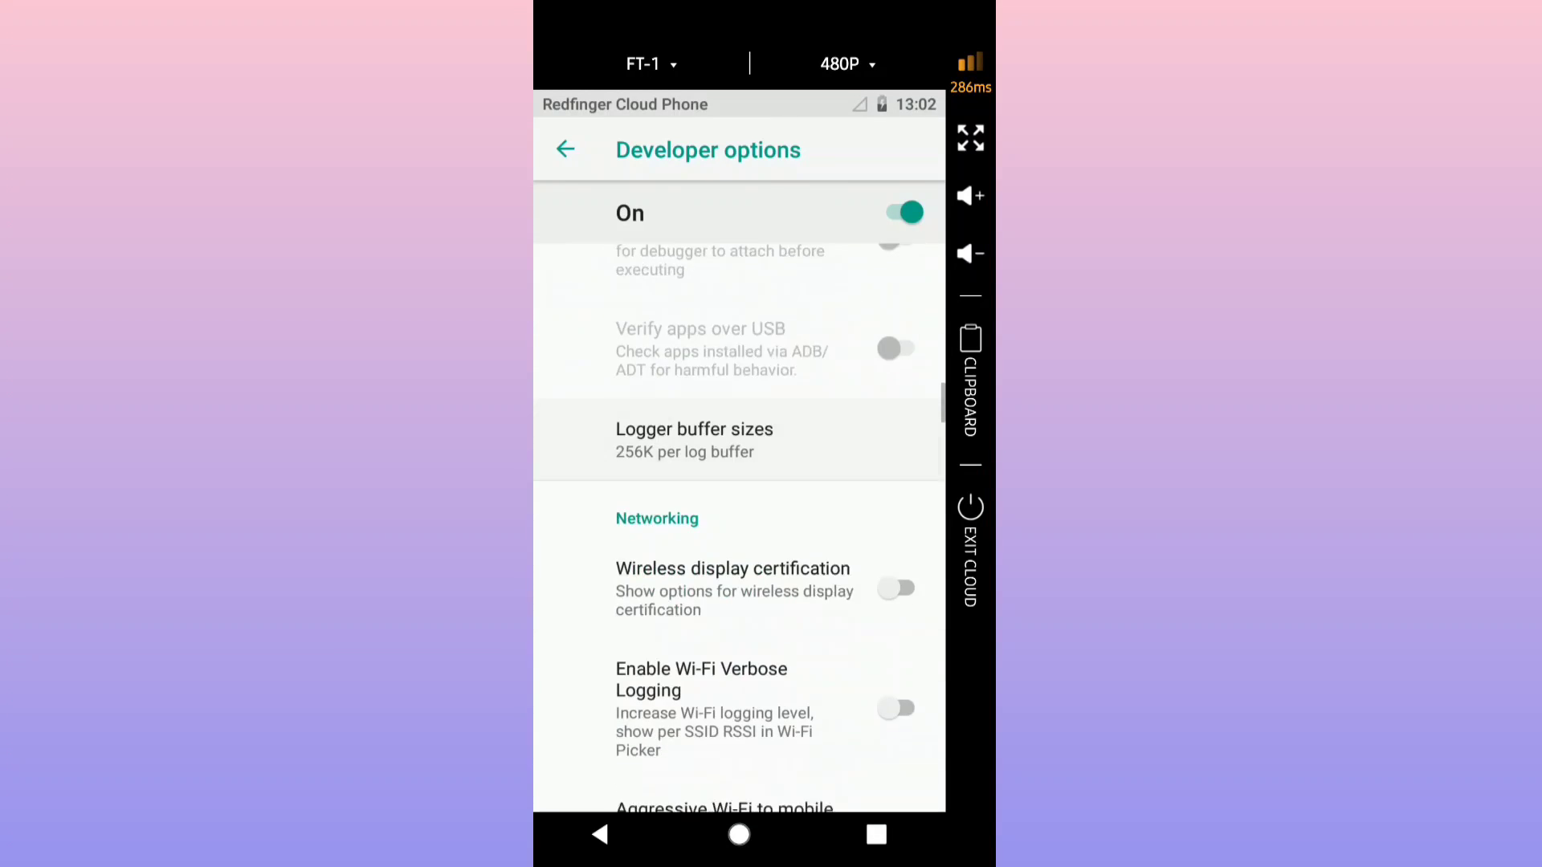
{"action": "scroll", "scroll_direction": "down", "scroll_amount": 3}
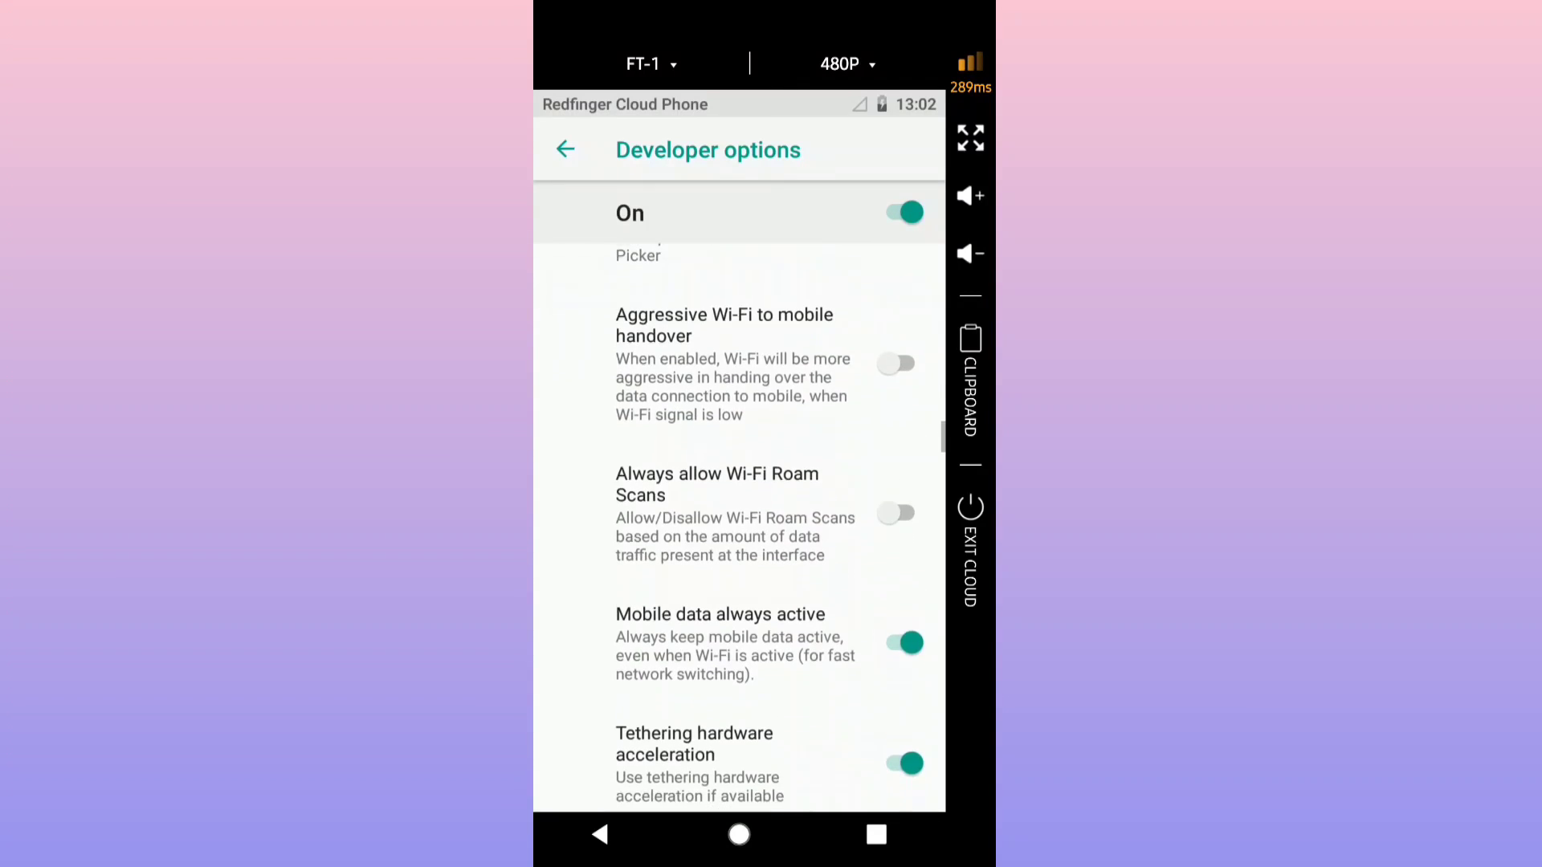
{"action": "scroll", "scroll_direction": "down", "scroll_amount": 3}
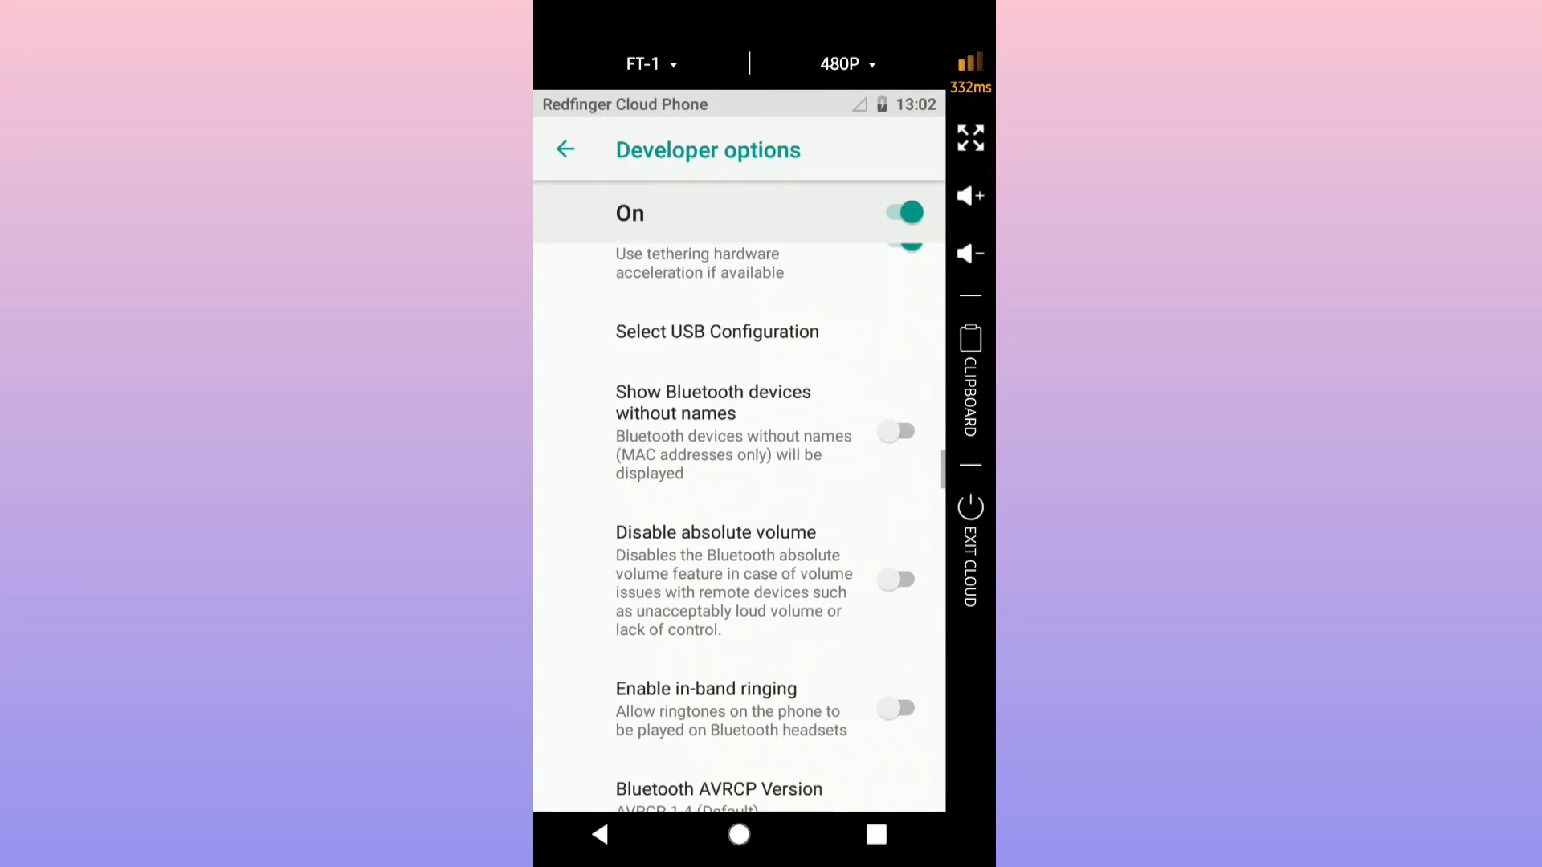
{"action": "scroll", "scroll_direction": "down", "scroll_amount": 3}
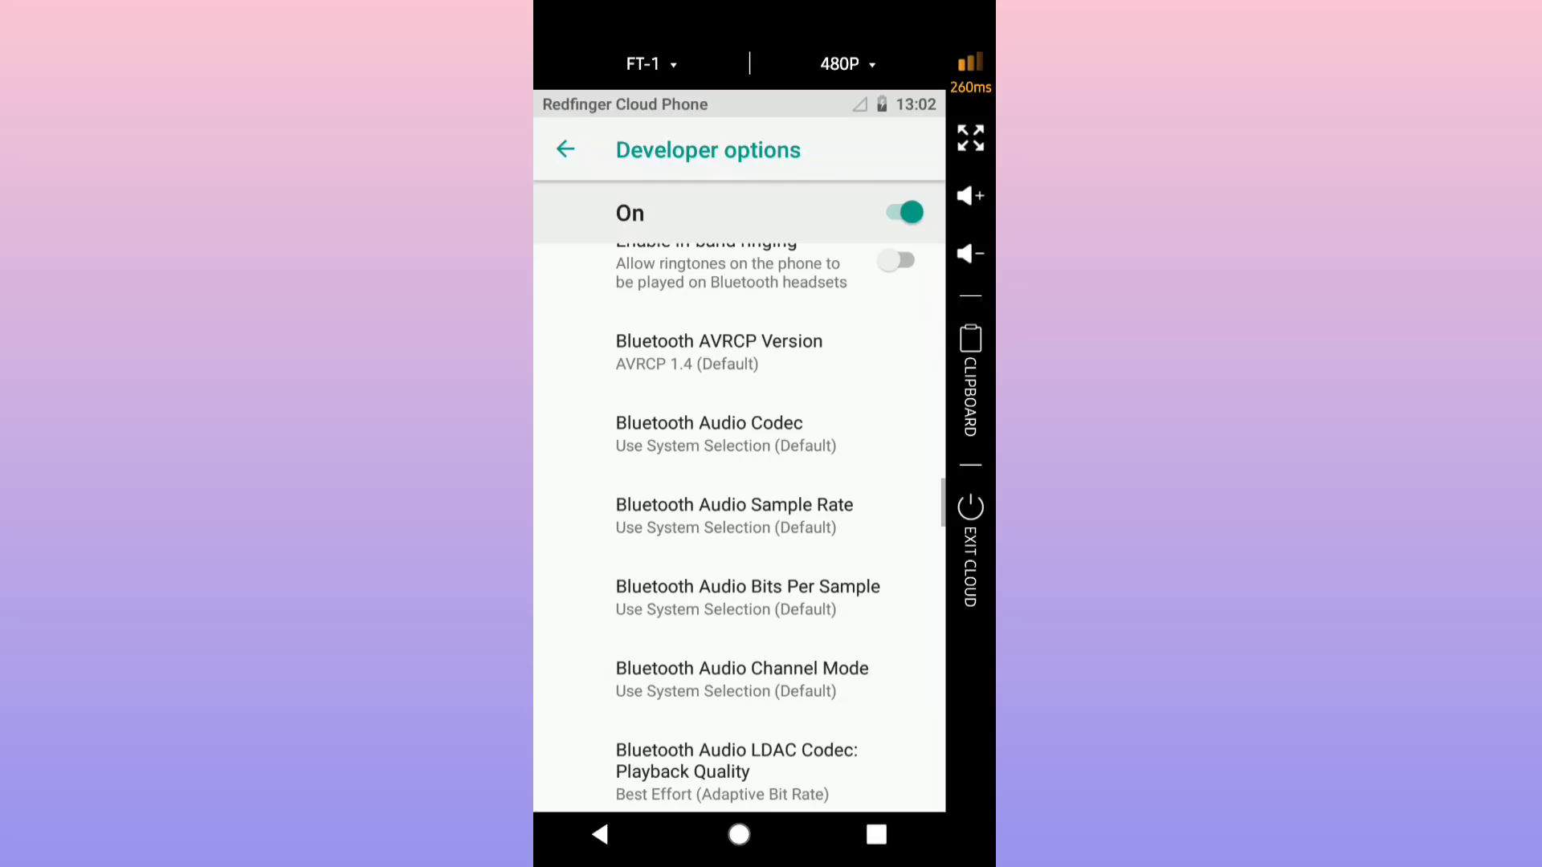
{"action": "scroll", "scroll_direction": "down", "scroll_amount": 3}
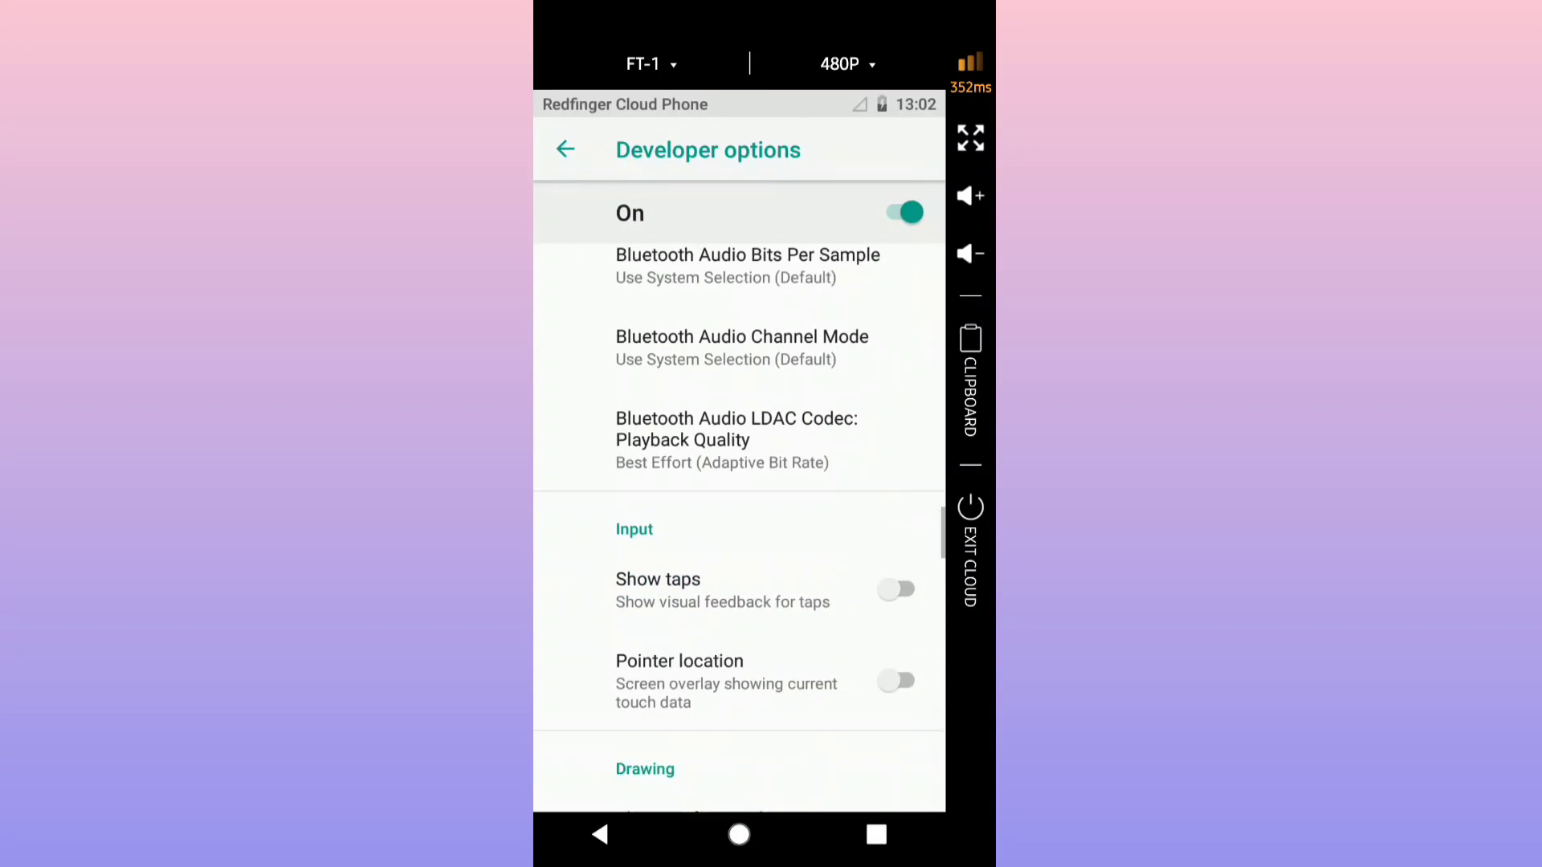
{"action": "scroll", "scroll_direction": "down", "scroll_amount": 3}
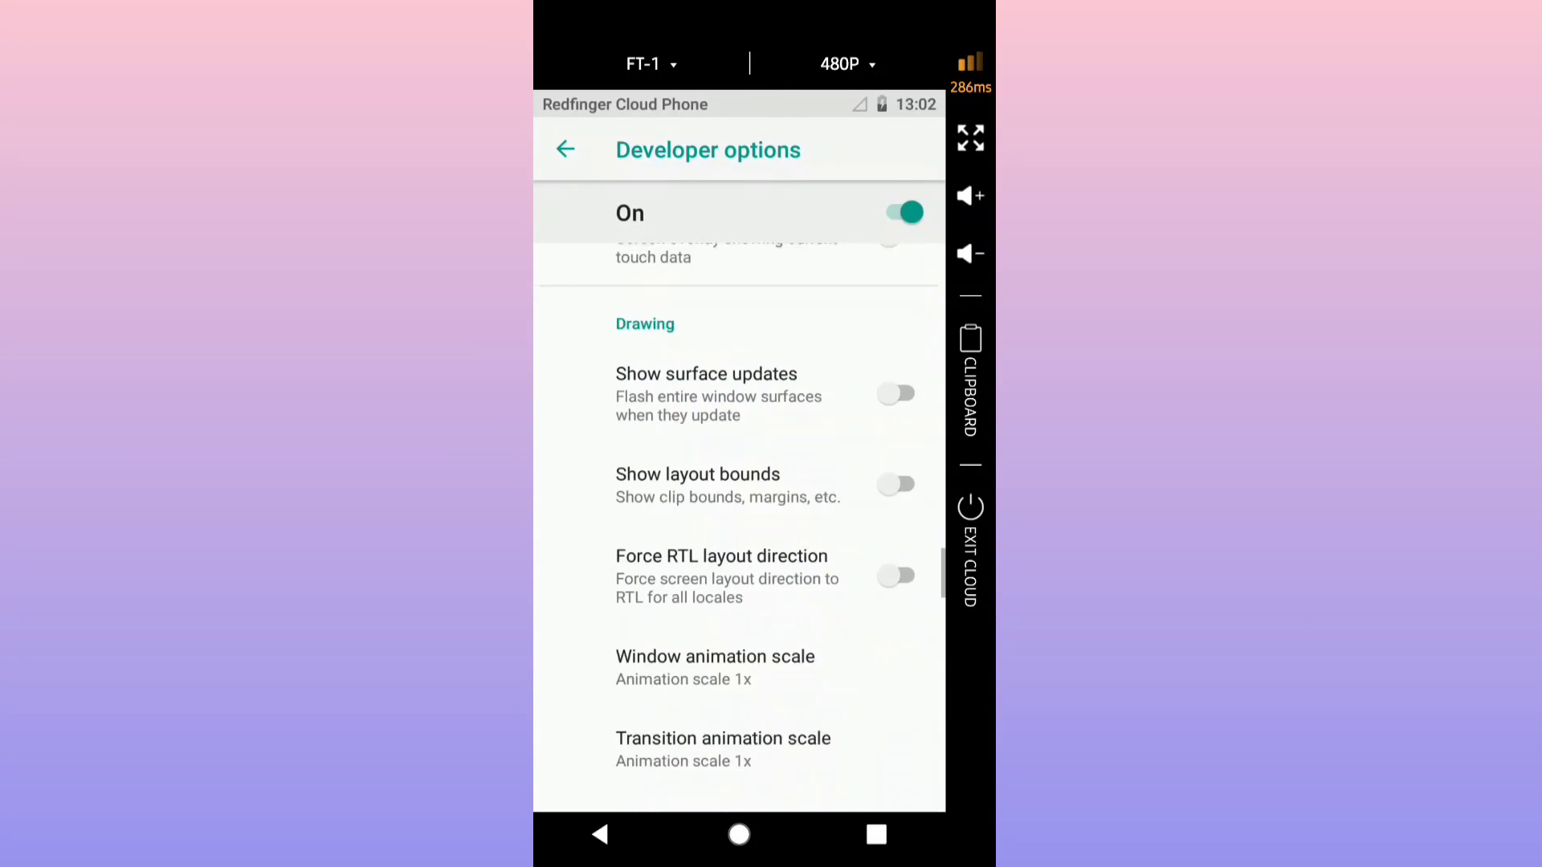
{"action": "scroll", "scroll_direction": "down", "scroll_amount": 3}
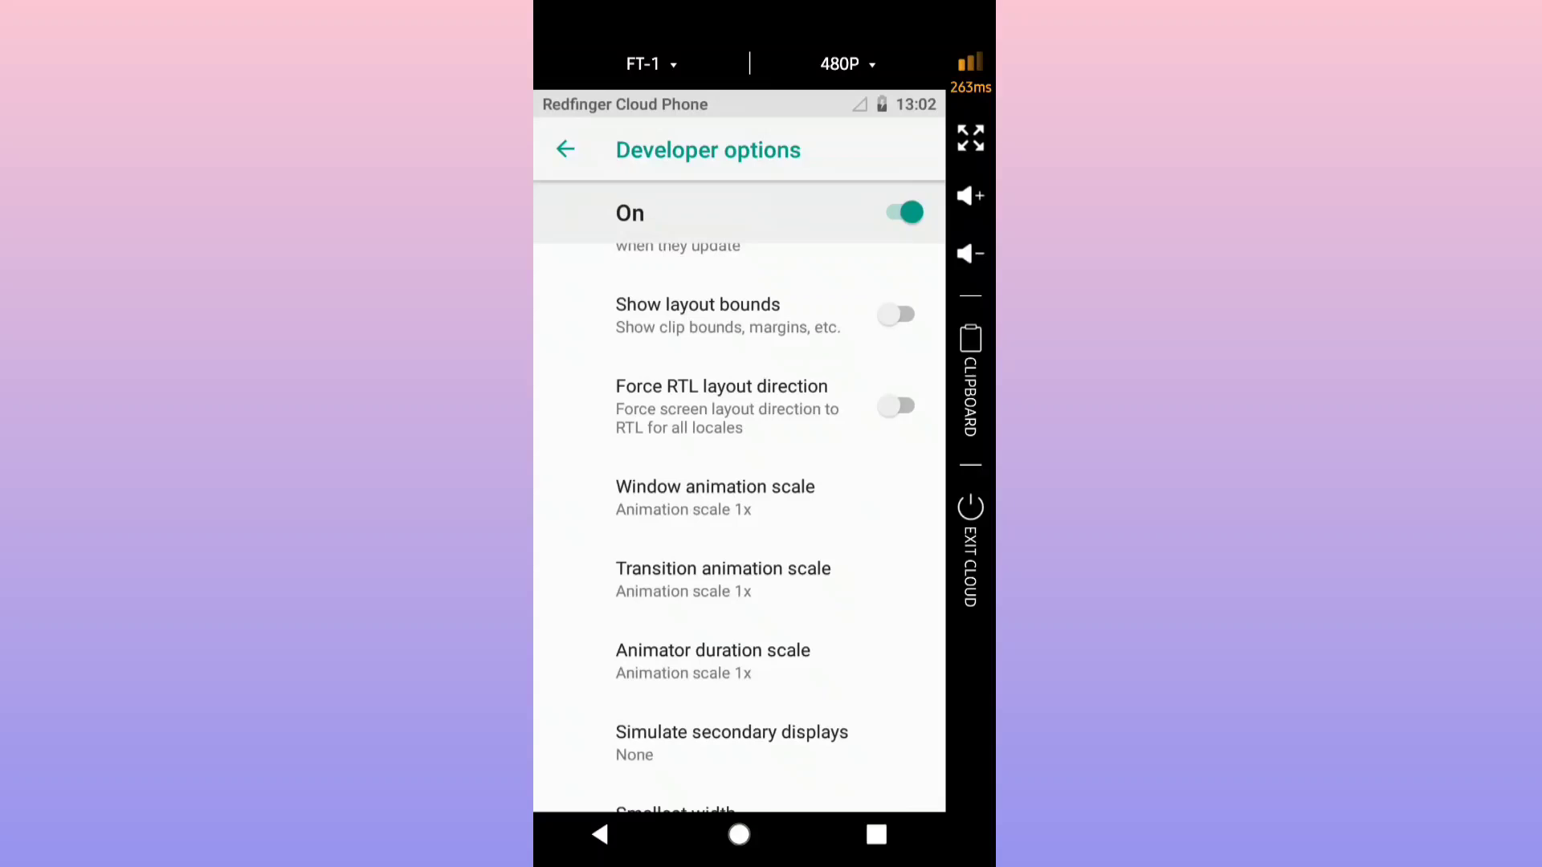
{"action": "left_click", "coordinate": [715, 496]}
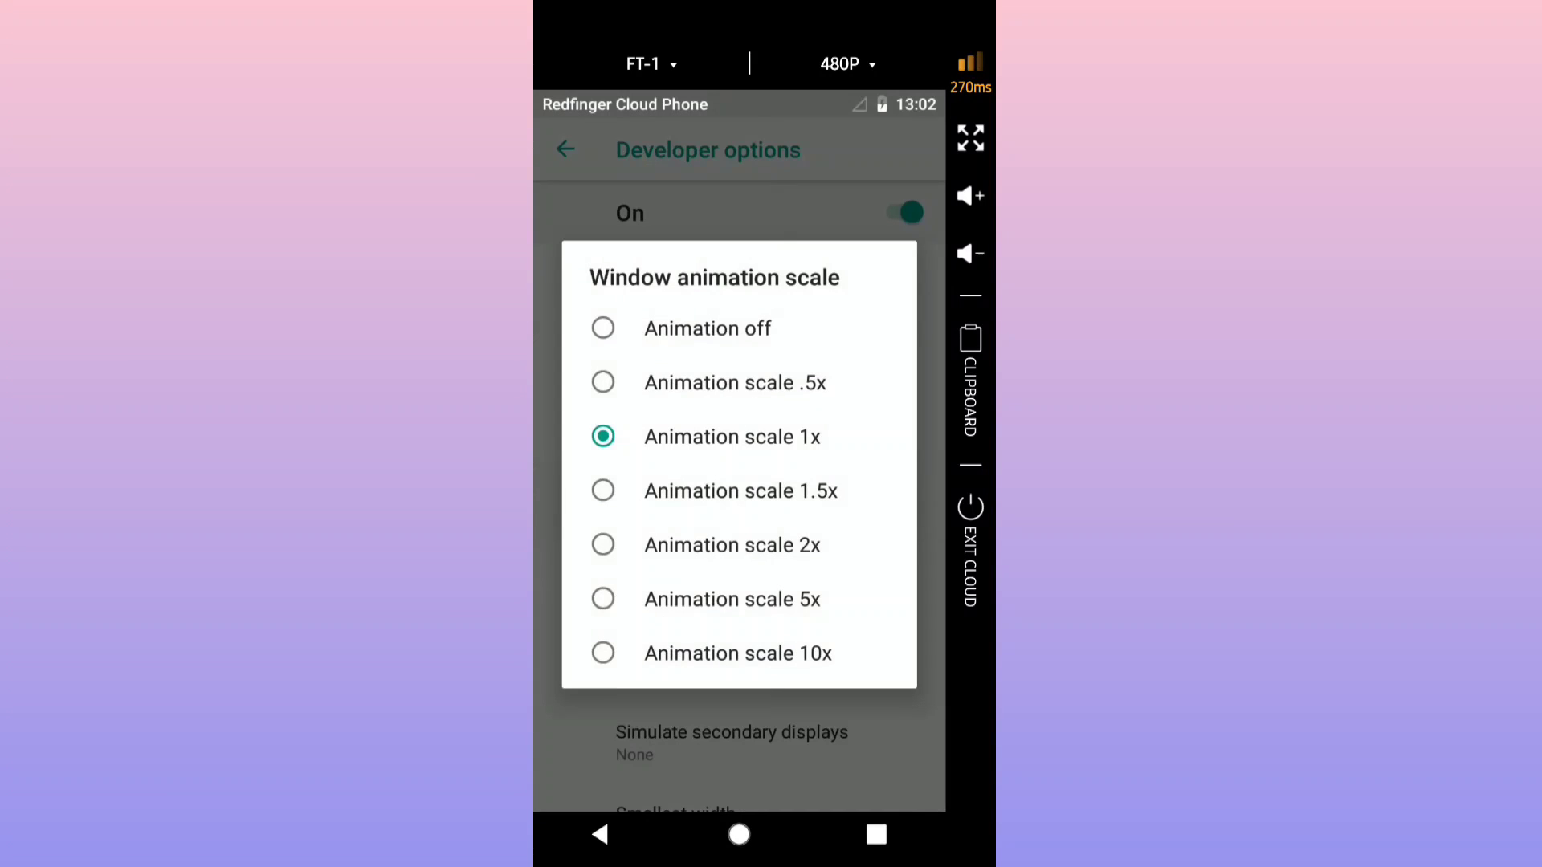
{"action": "left_click", "coordinate": [706, 328]}
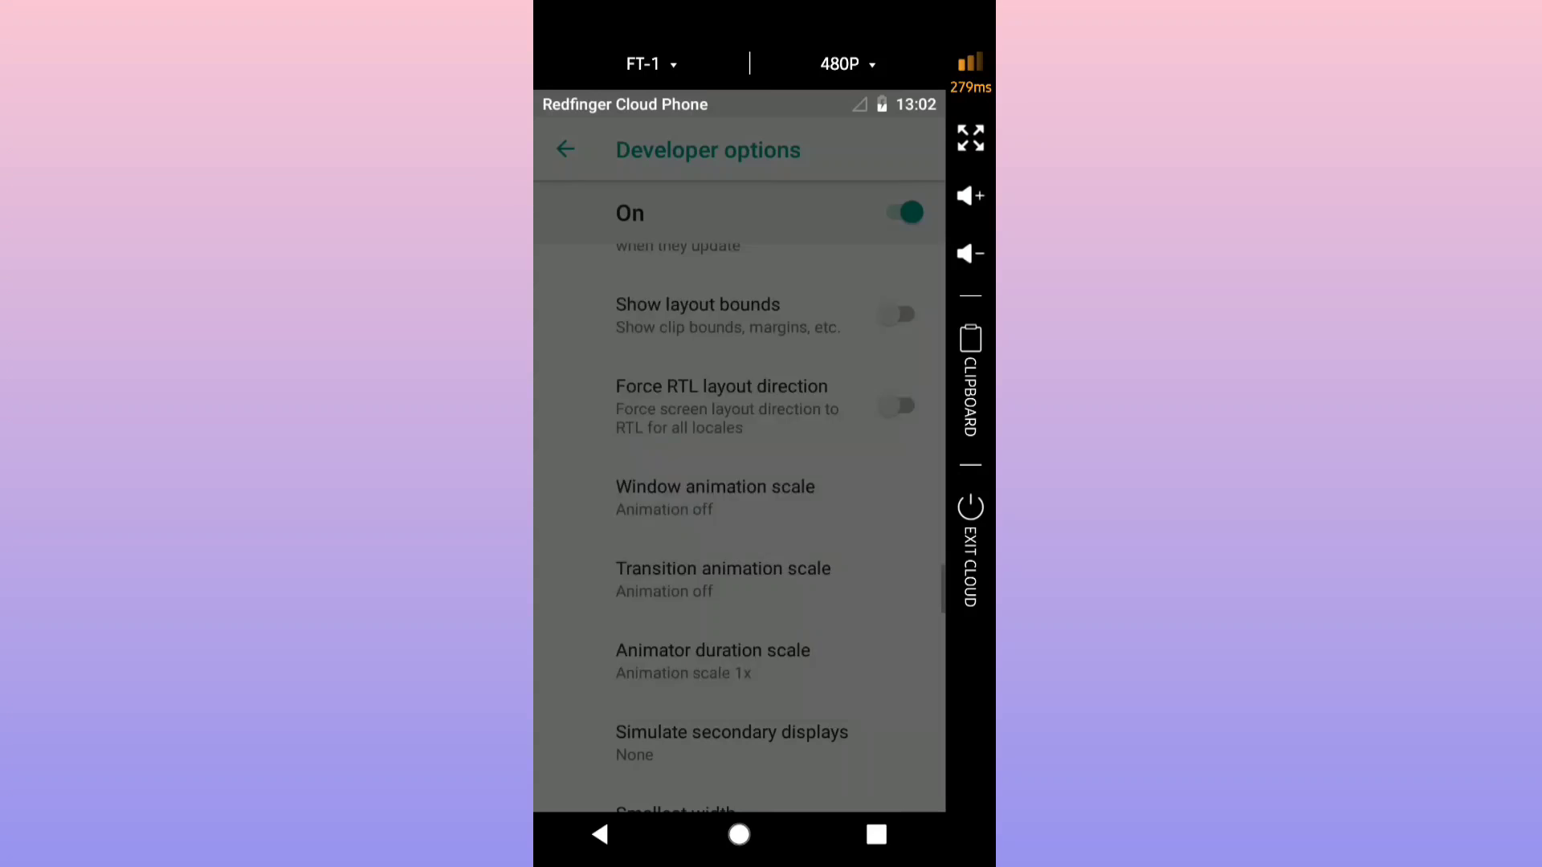
{"action": "left_click", "coordinate": [714, 650]}
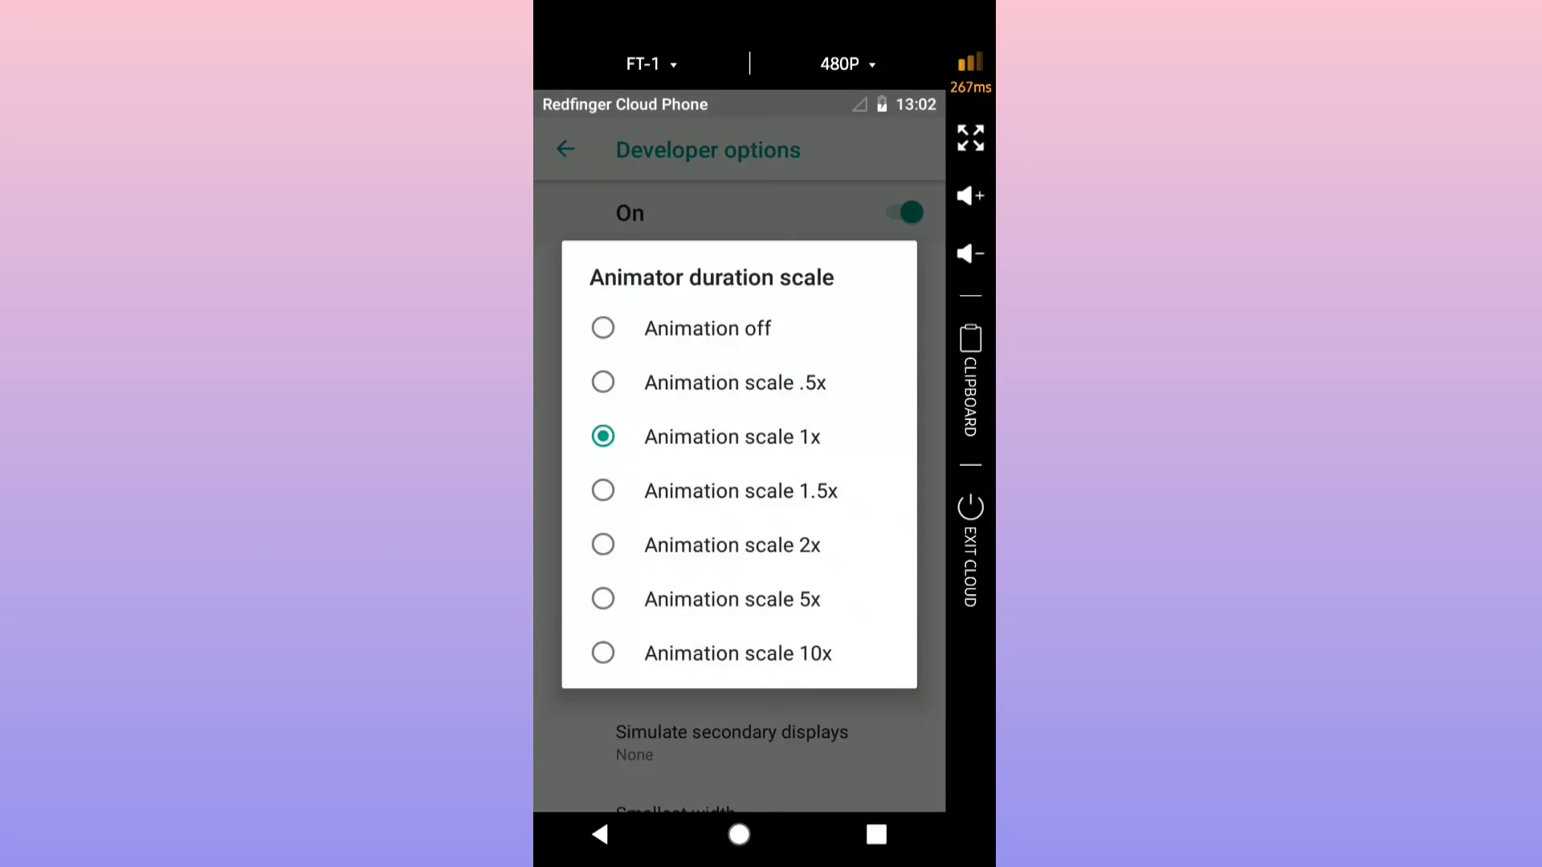
{"action": "left_click", "coordinate": [707, 328]}
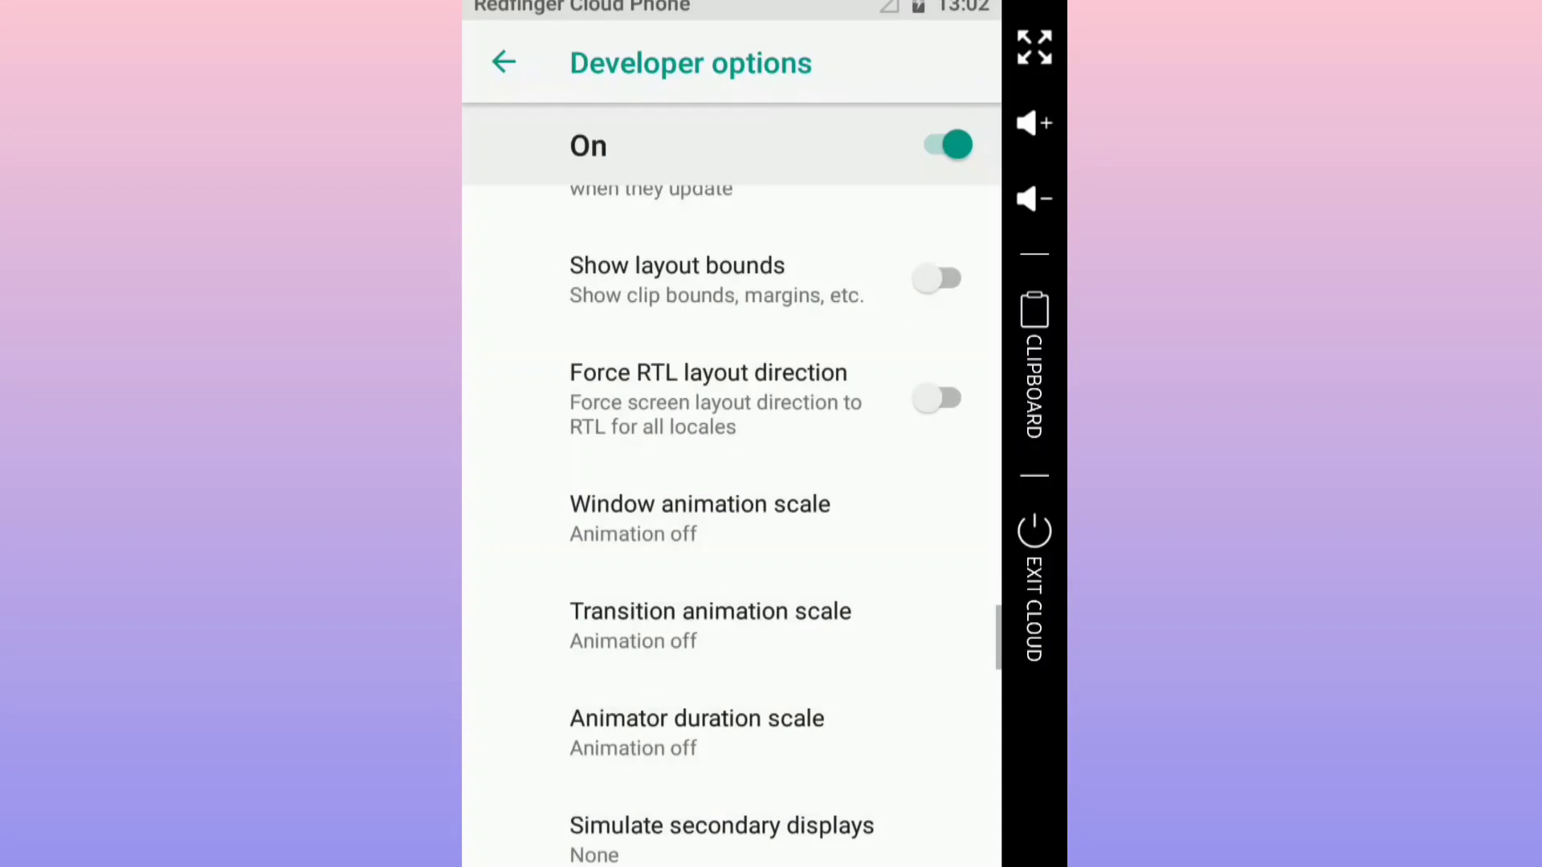
Review the remaining Developer options, then back out through System settings to the home screen
{"action": "scroll", "scroll_direction": "down", "scroll_amount": 3}
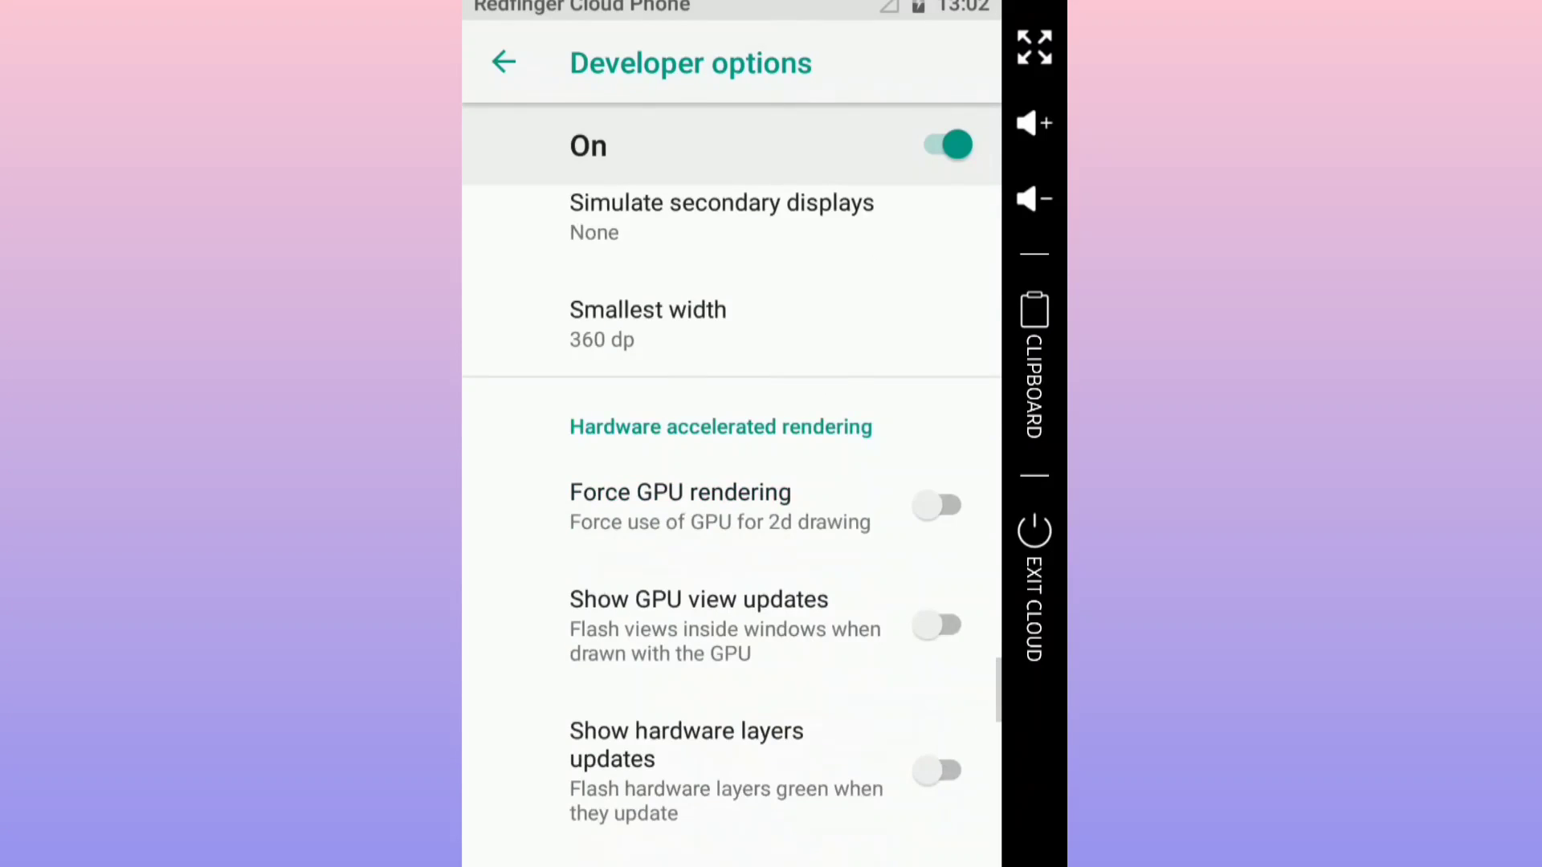
{"action": "scroll", "scroll_direction": "down", "scroll_amount": 3}
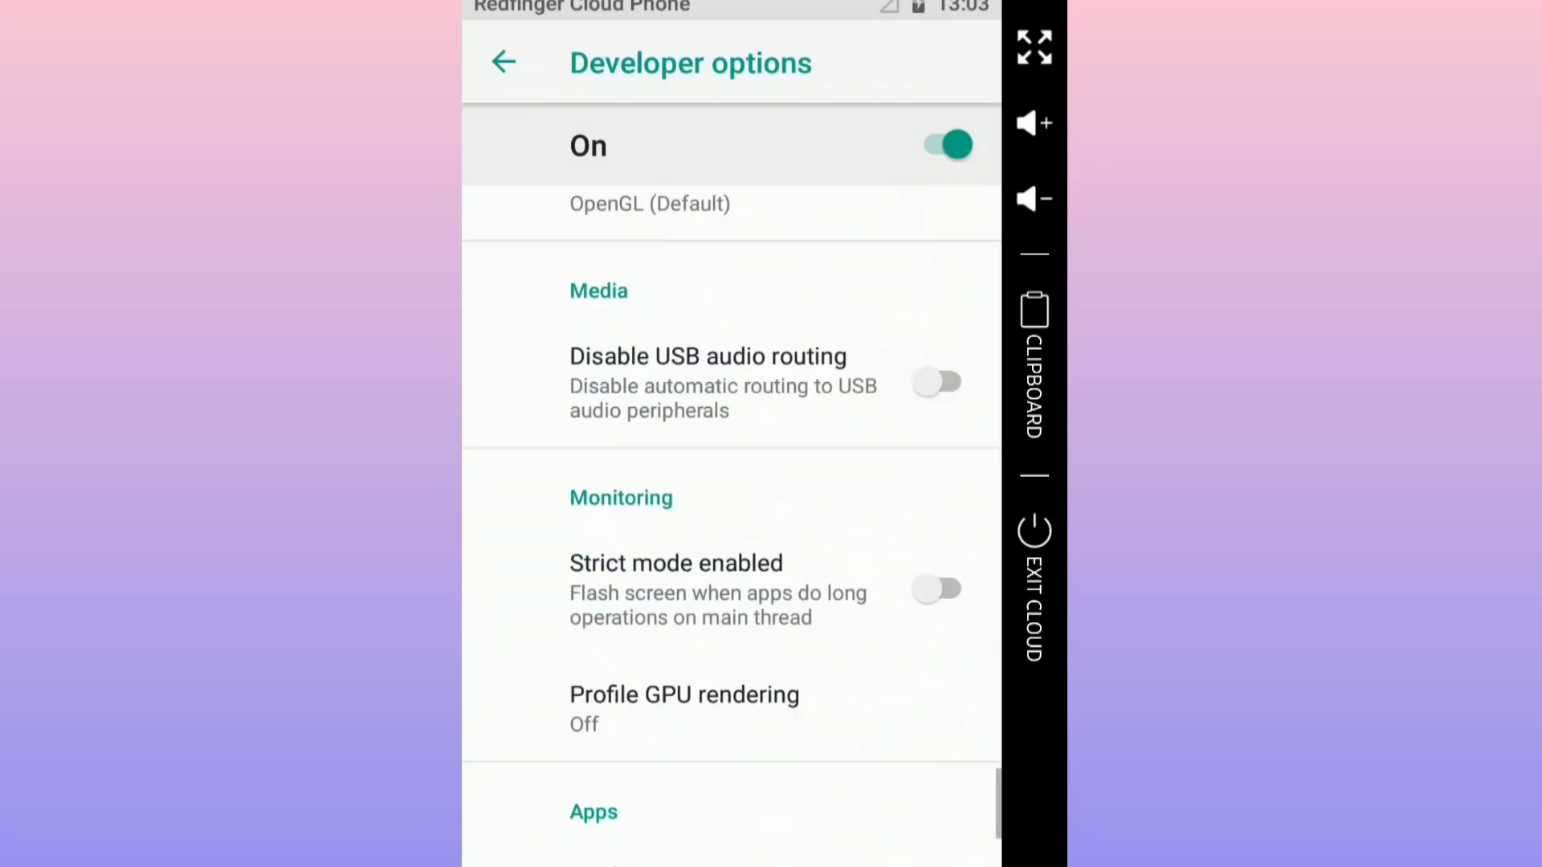
{"action": "scroll", "scroll_direction": "down", "scroll_amount": 3}
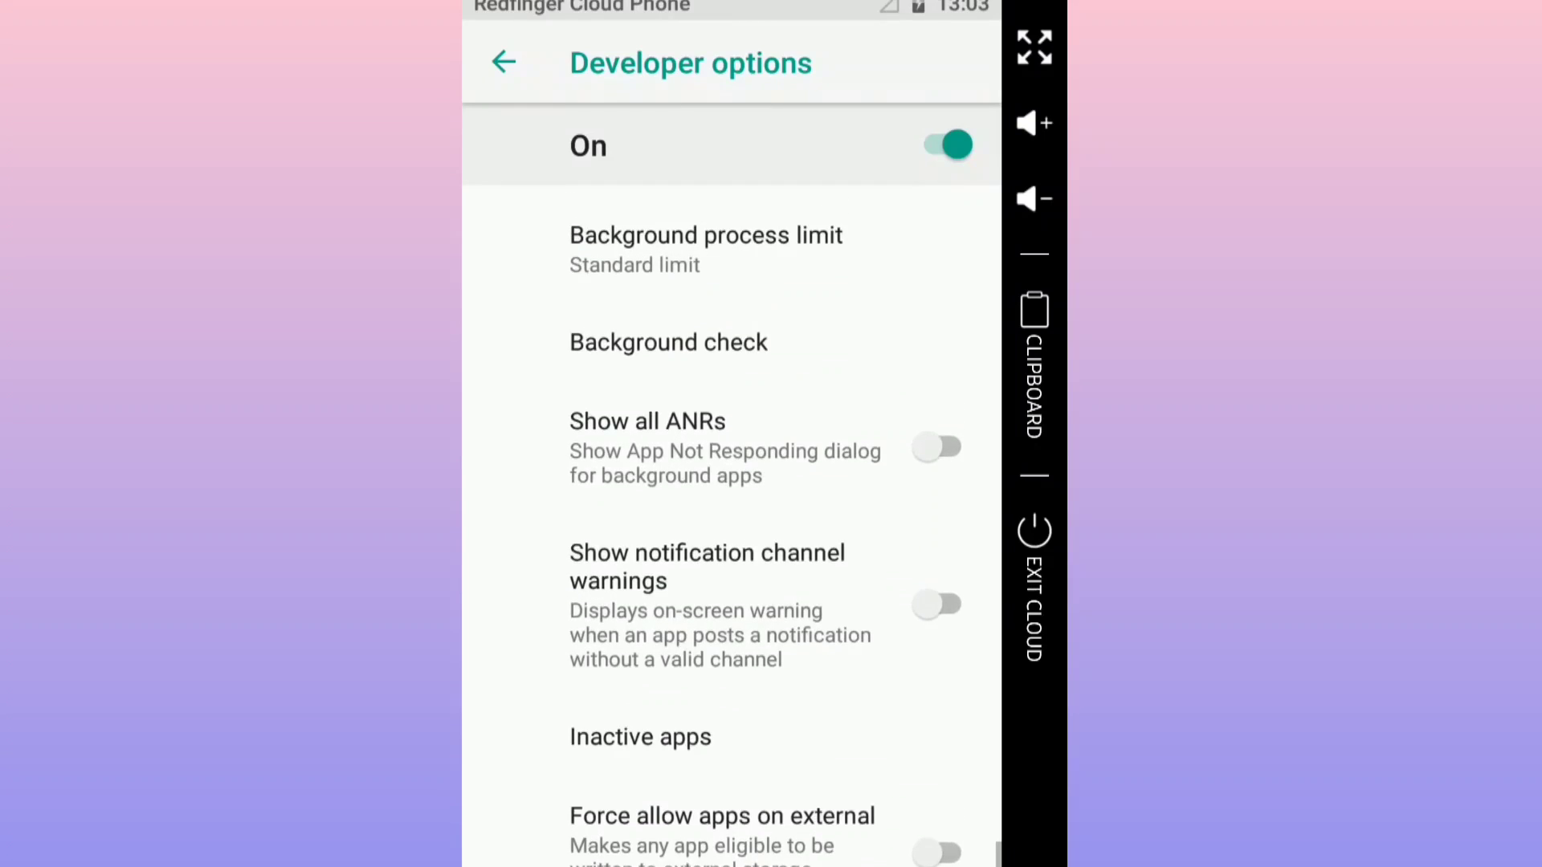
{"action": "scroll", "scroll_direction": "down", "scroll_amount": 3}
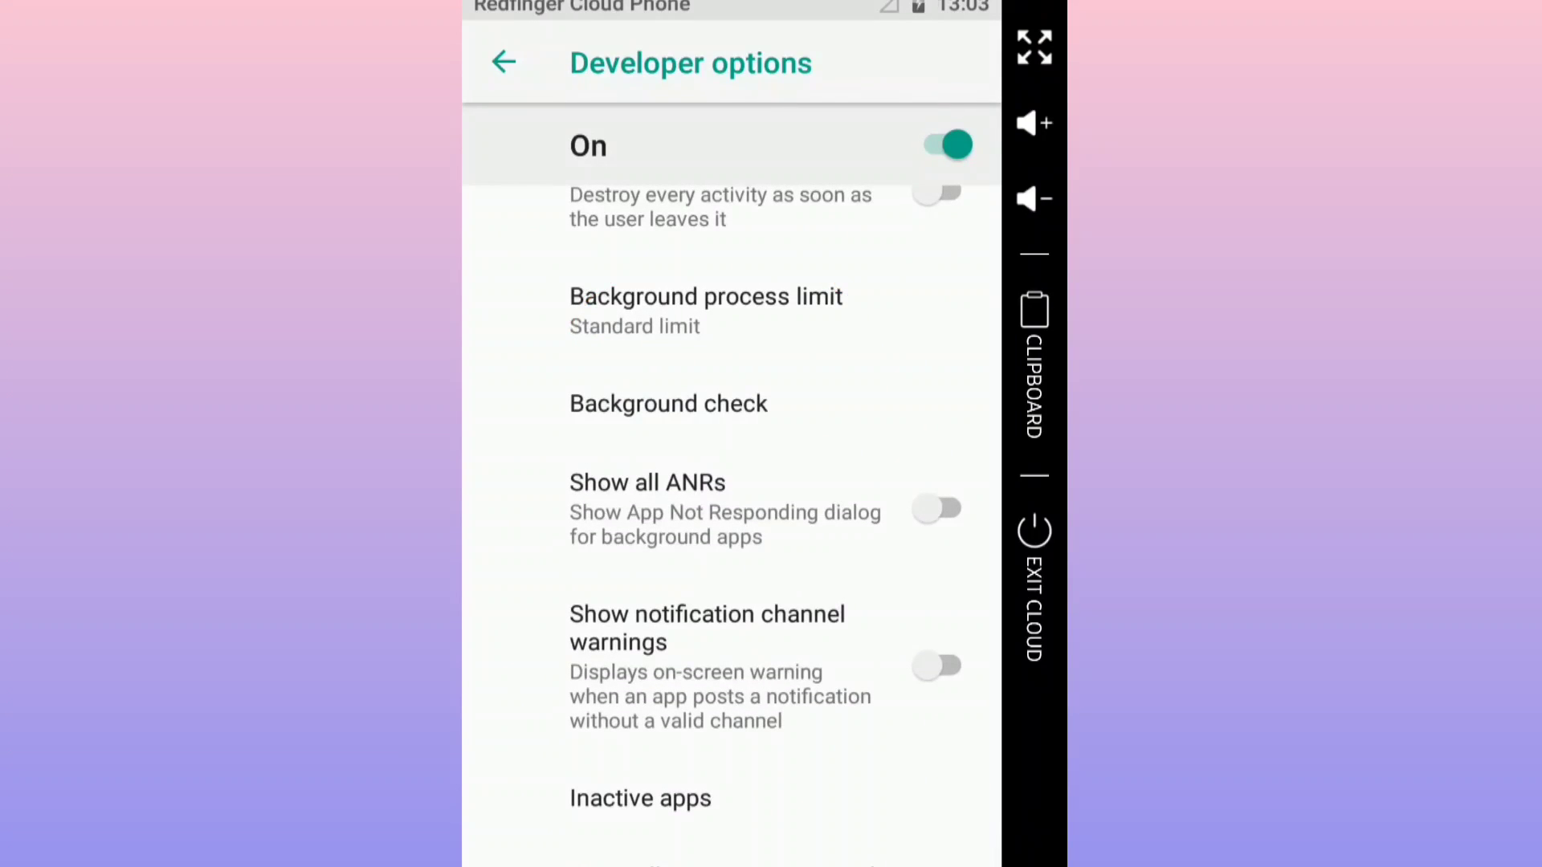
{"action": "left_click", "coordinate": [705, 310]}
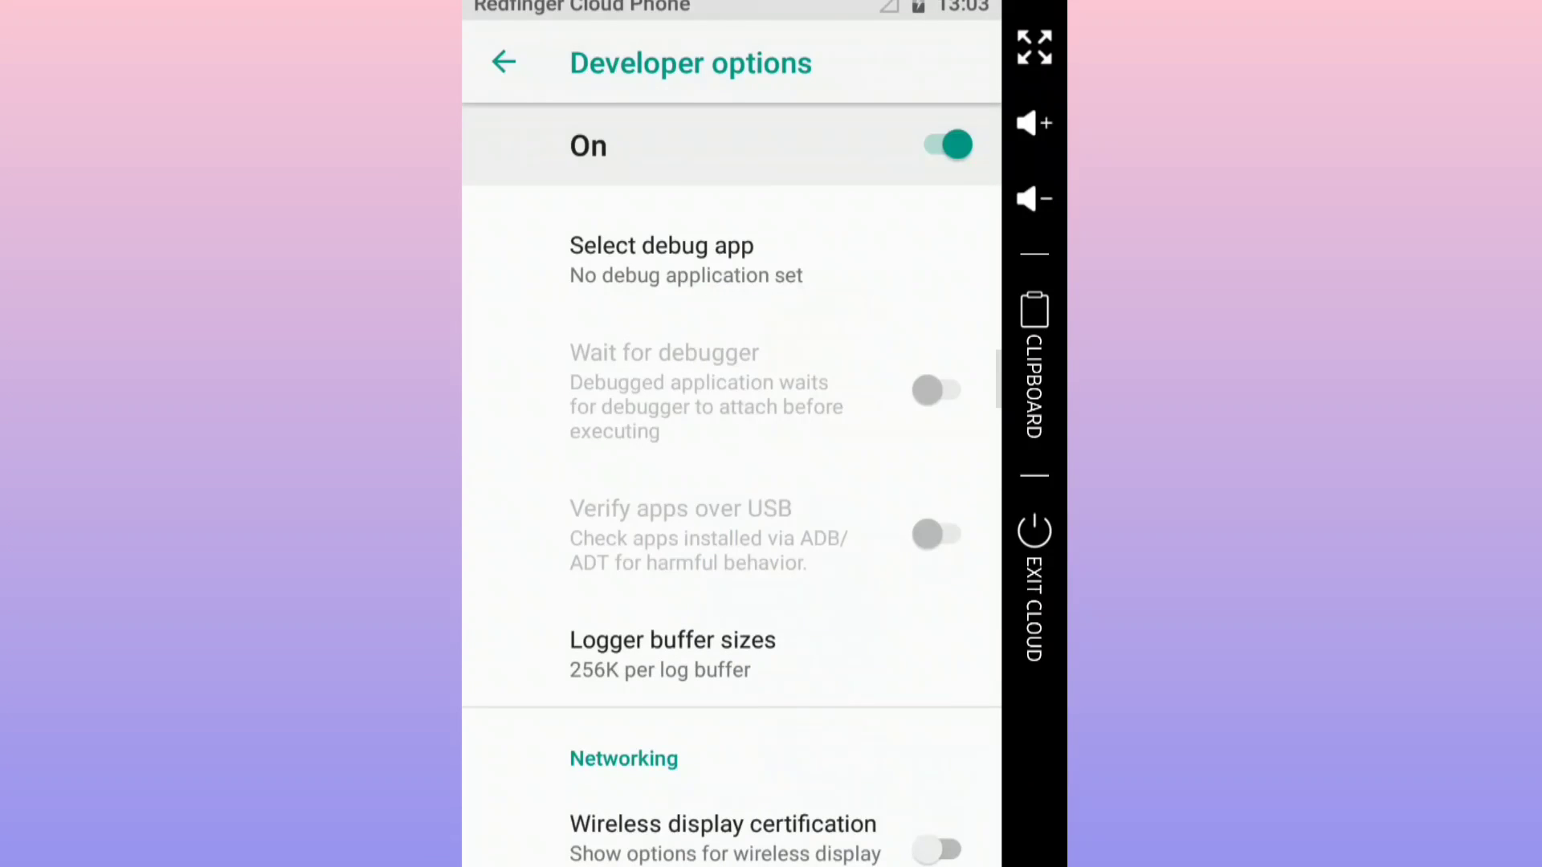
{"action": "left_click", "coordinate": [503, 63]}
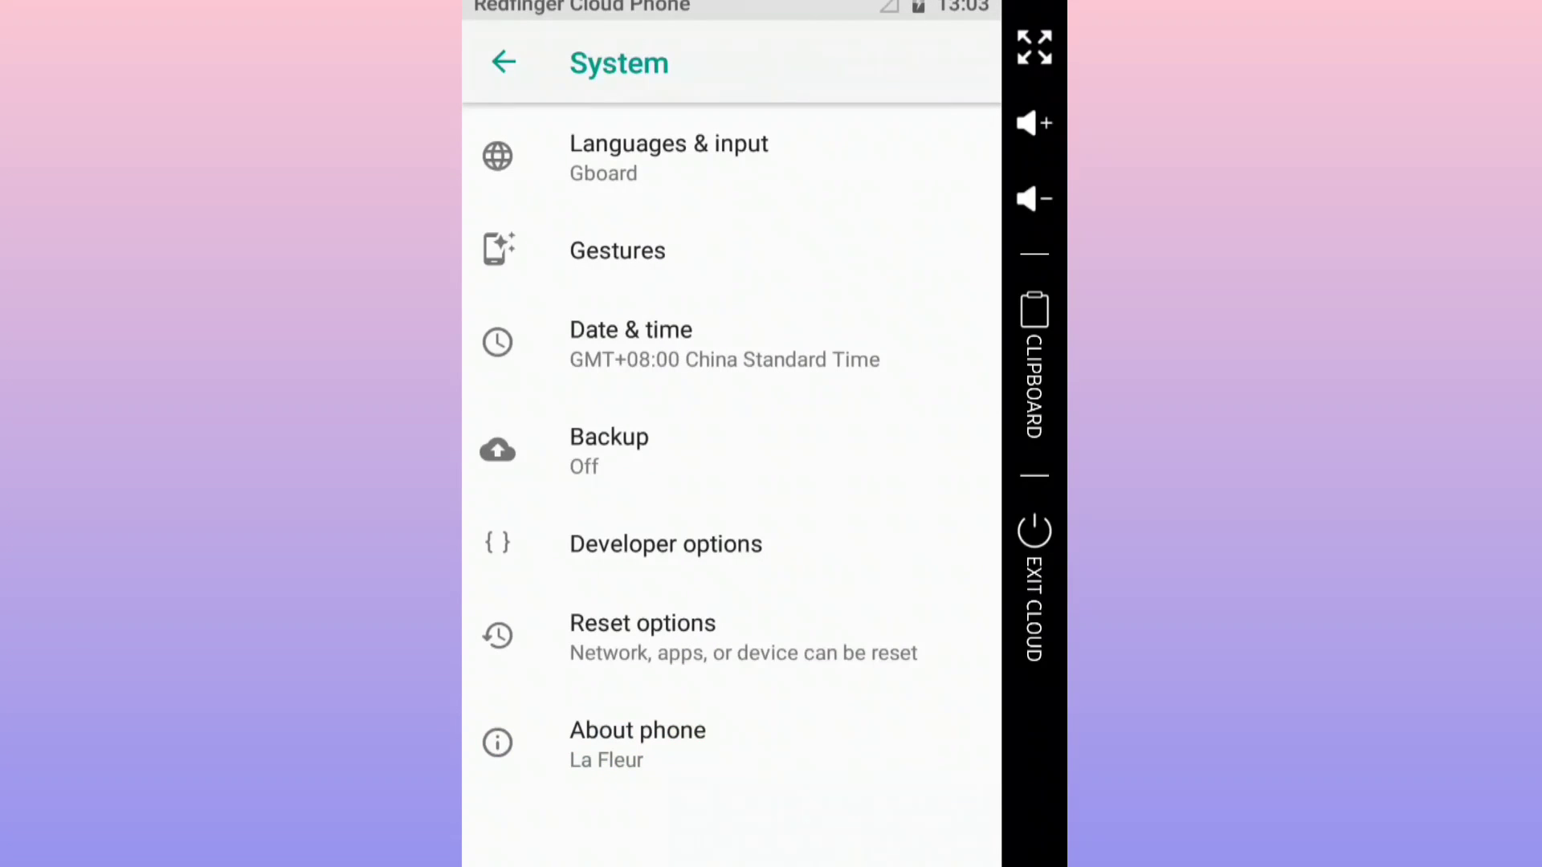
{"action": "left_click", "coordinate": [503, 63]}
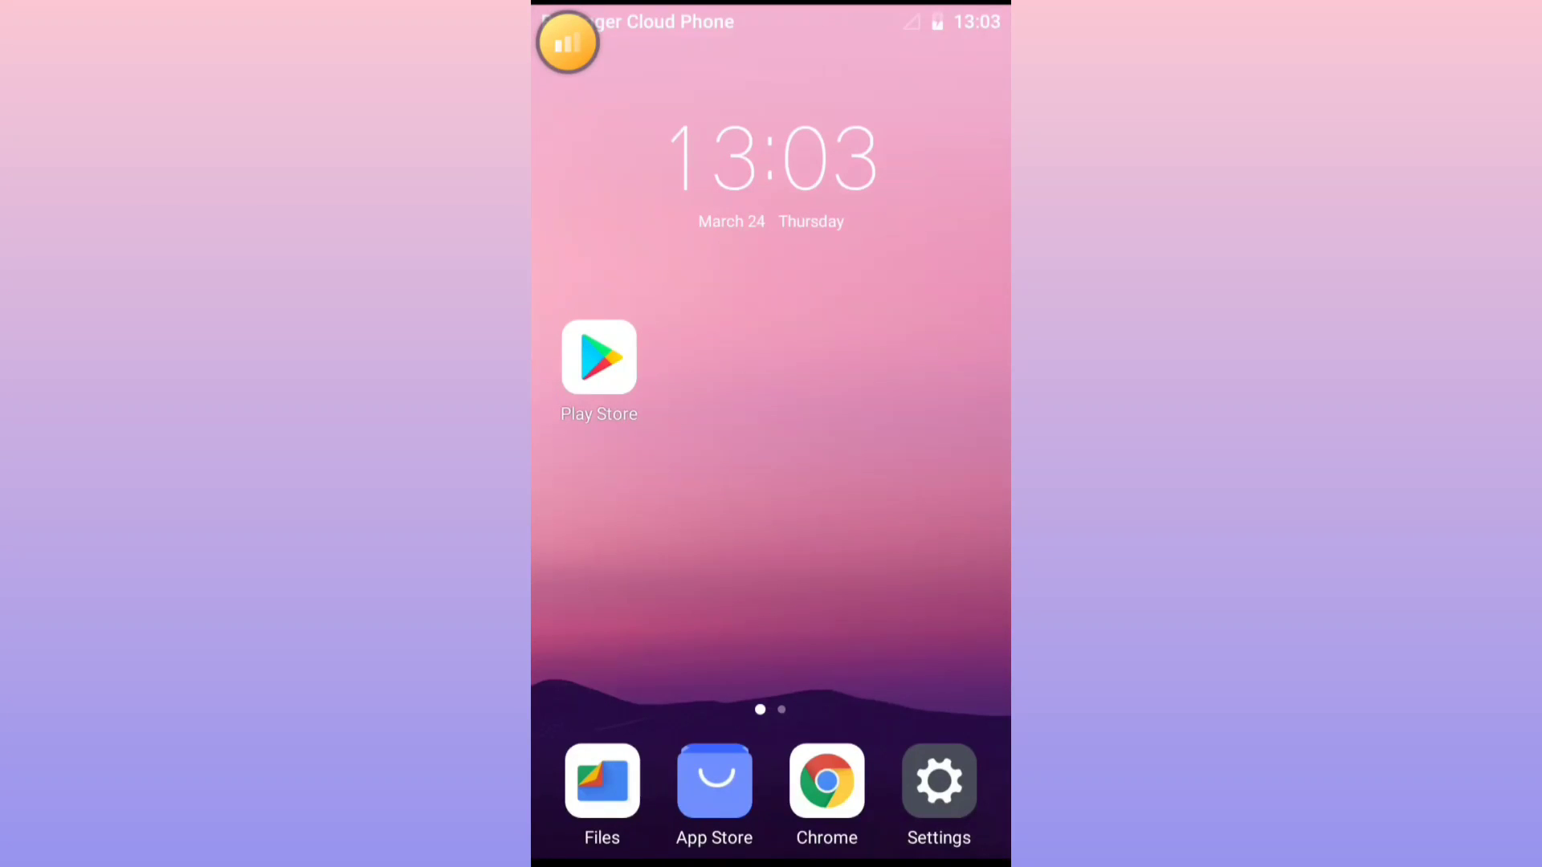
Tap the floating Redfinger ball to show the cloud phone's control panel over the home screen
{"action": "left_click", "coordinate": [567, 43]}
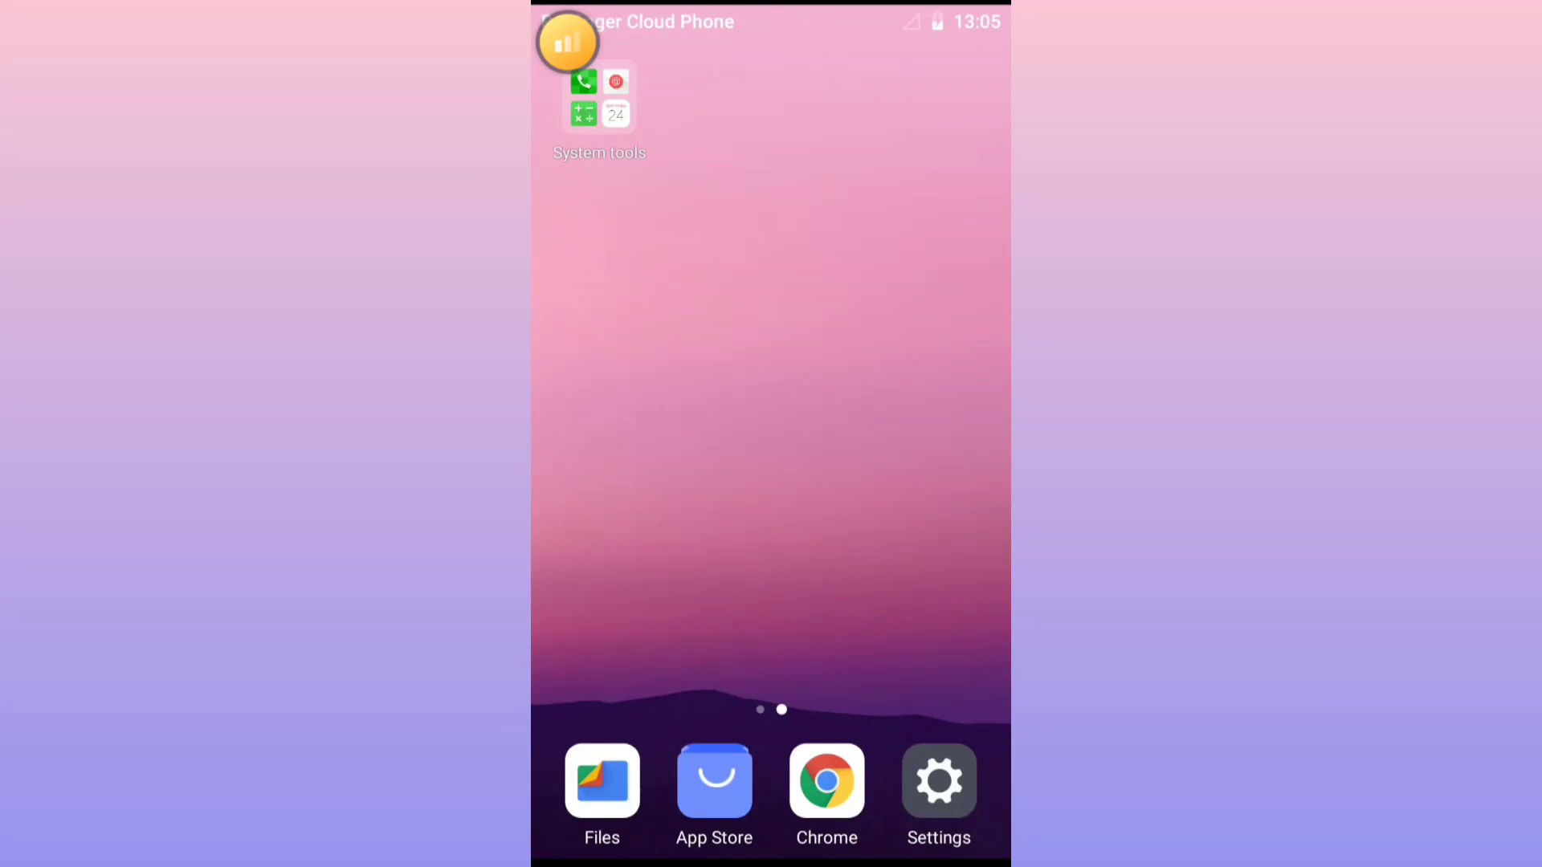
{"action": "left_click", "coordinate": [567, 43]}
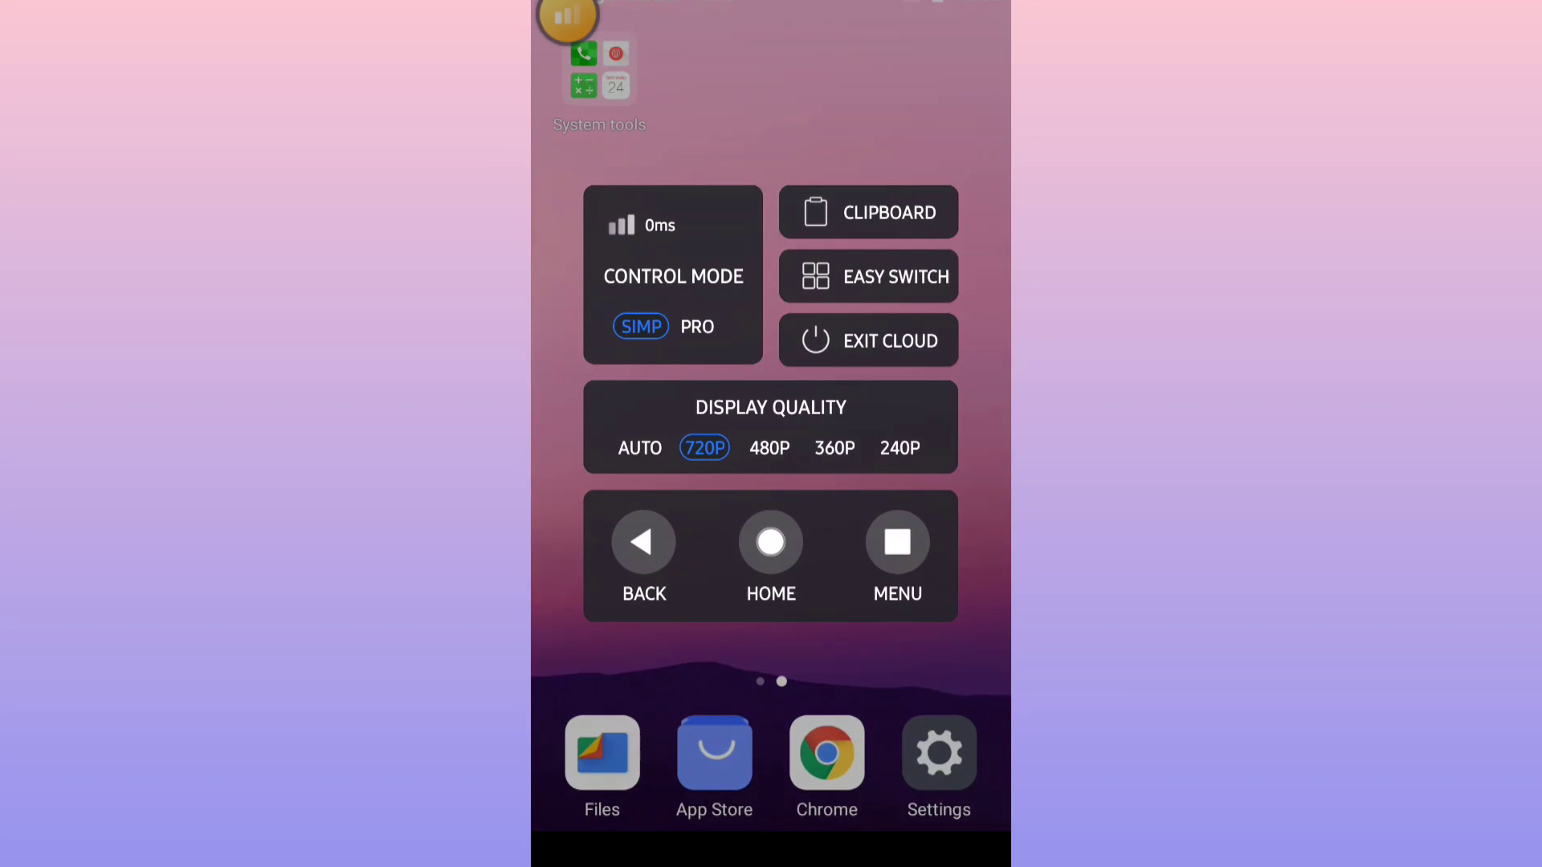